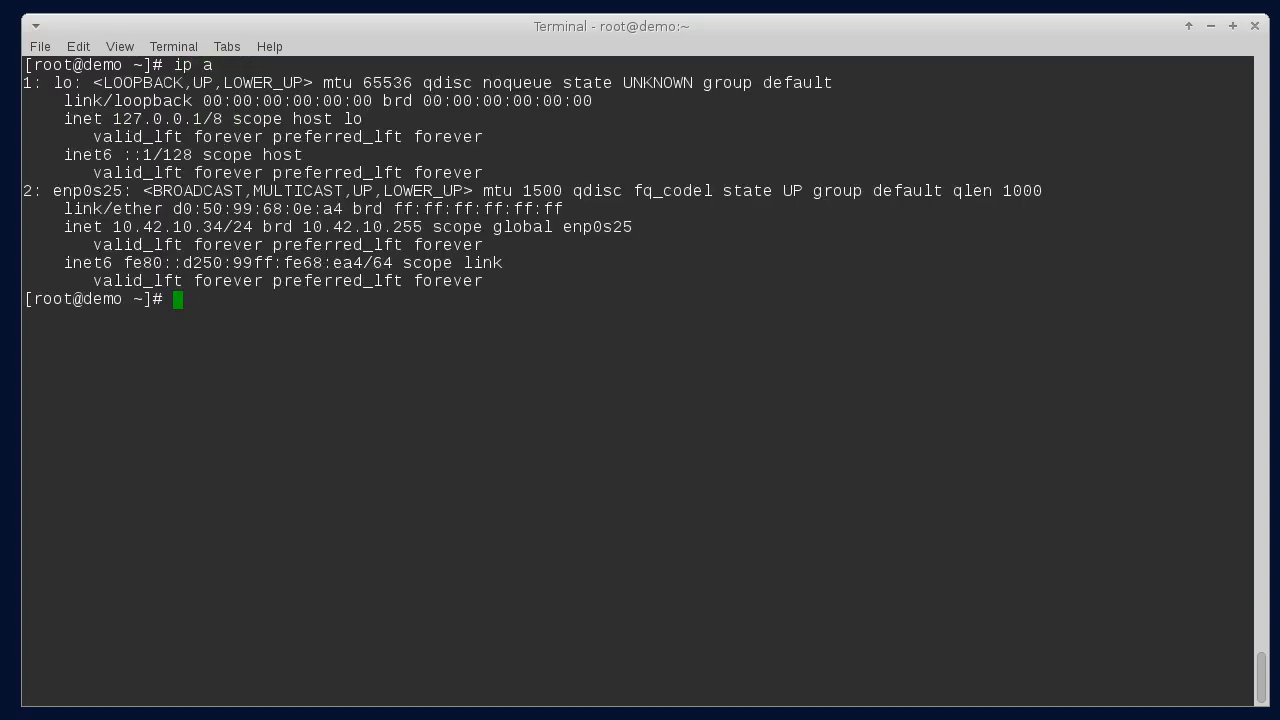
List links with networkctl, then cat enp0s25.network in /etc/systemd/network/ showing 10.42.10.34/24
double_click(90, 192)
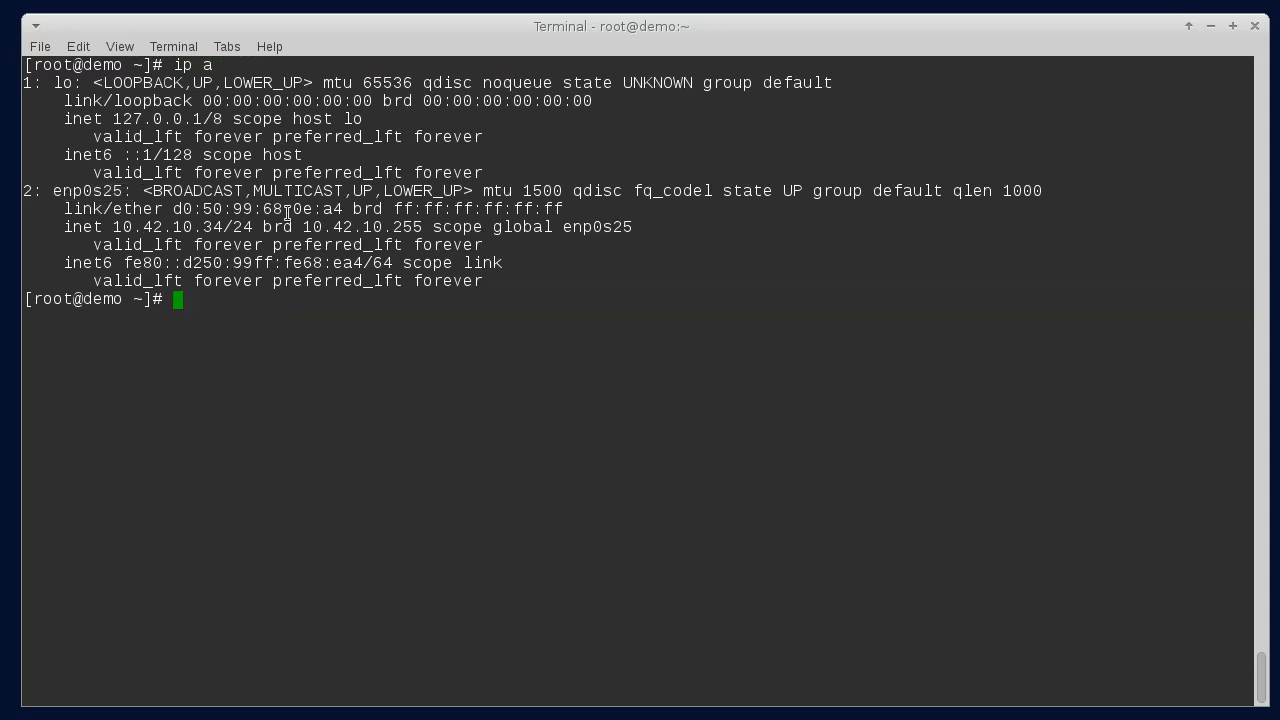
type("networkctl")
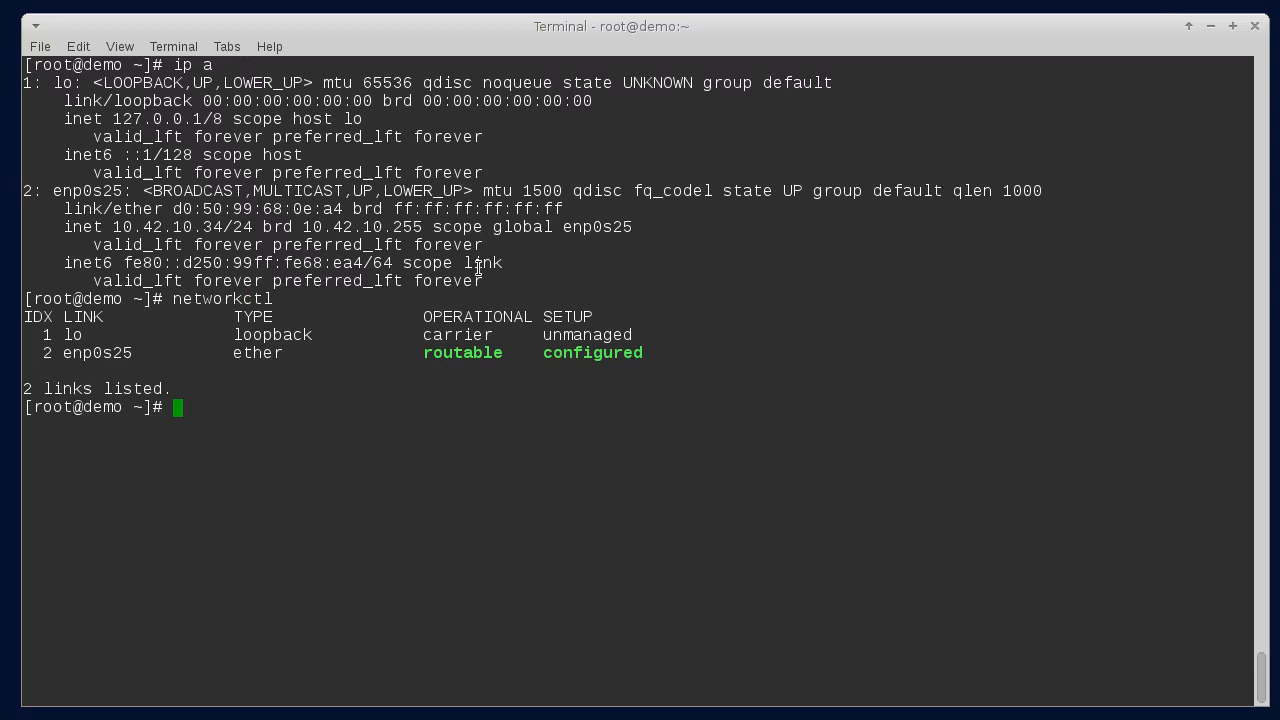
type("cd /etc/")
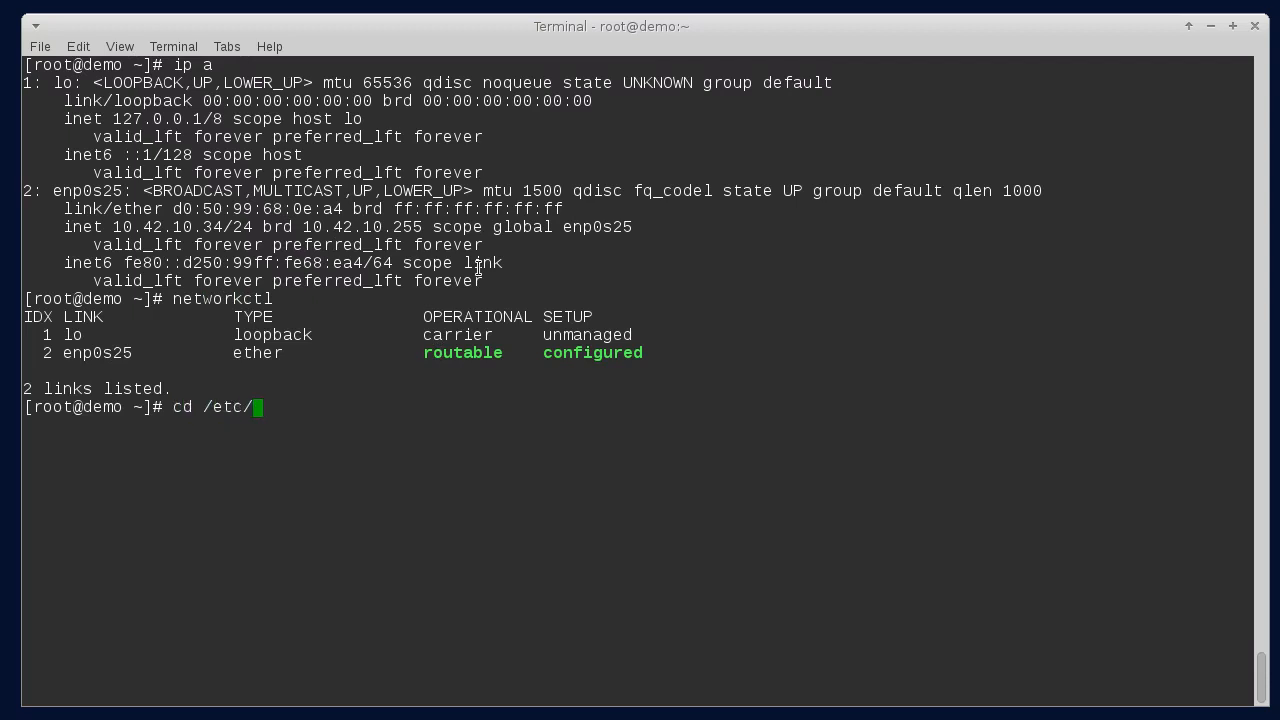
type("systemd/network/")
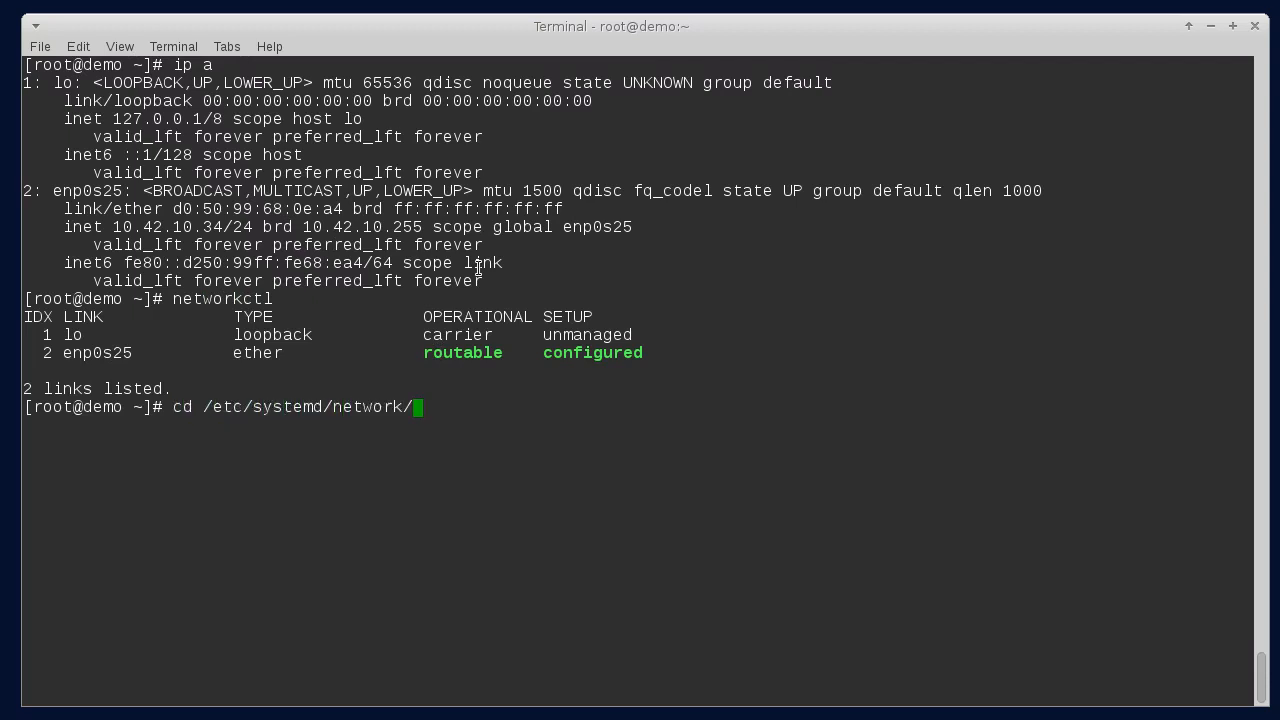
type("ls")
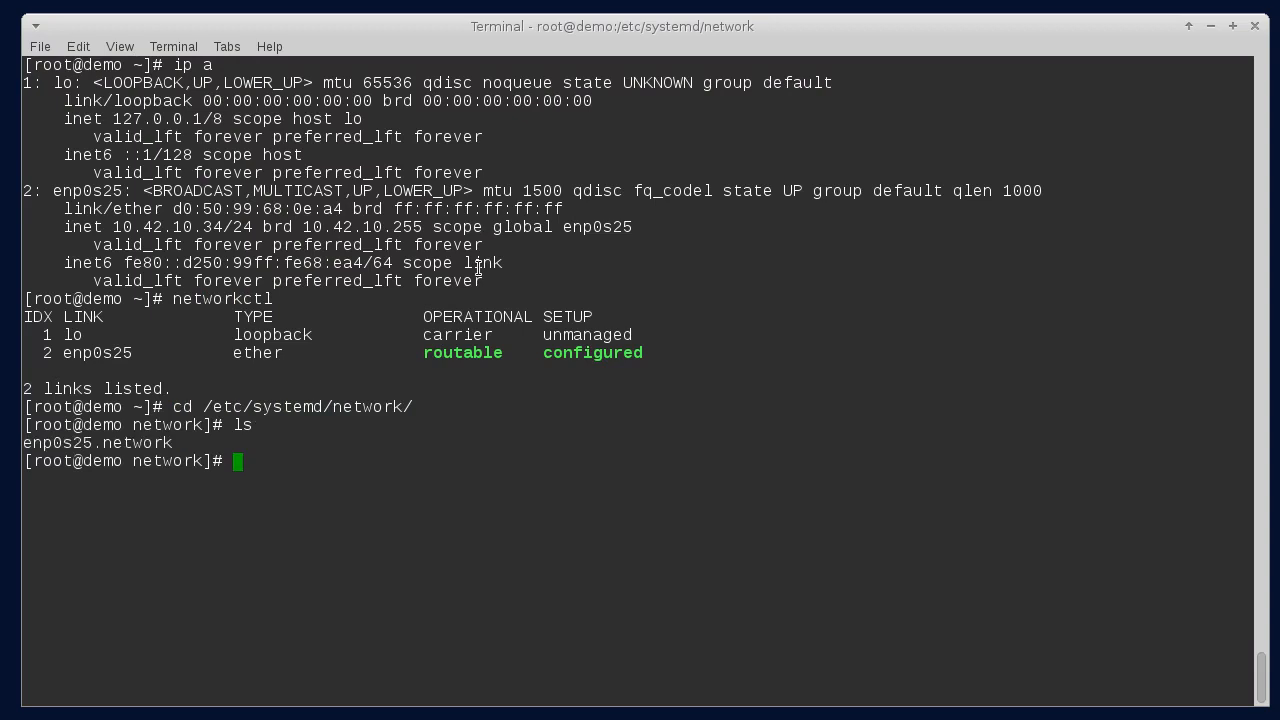
type("cat enp0s25.network")
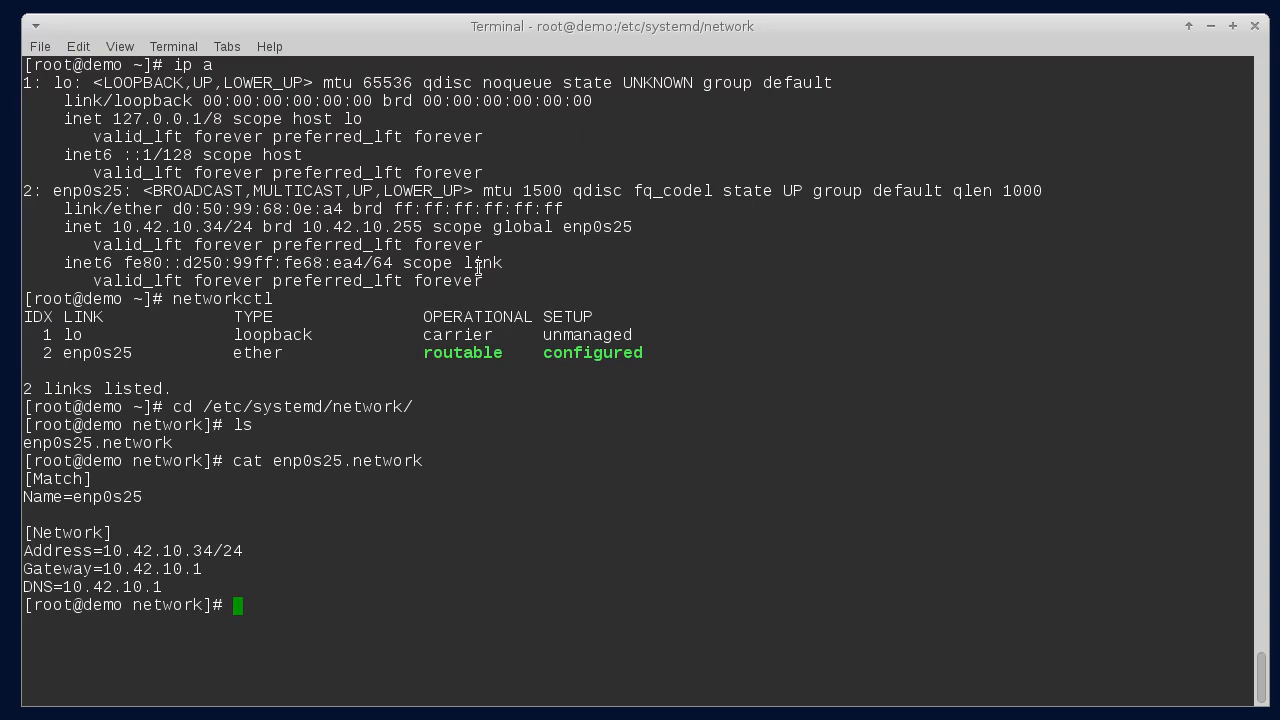
Write bridge0.netdev in vi with [NetDev], Name=bridge0 and Kind=bridge, then save
type("vi brod")
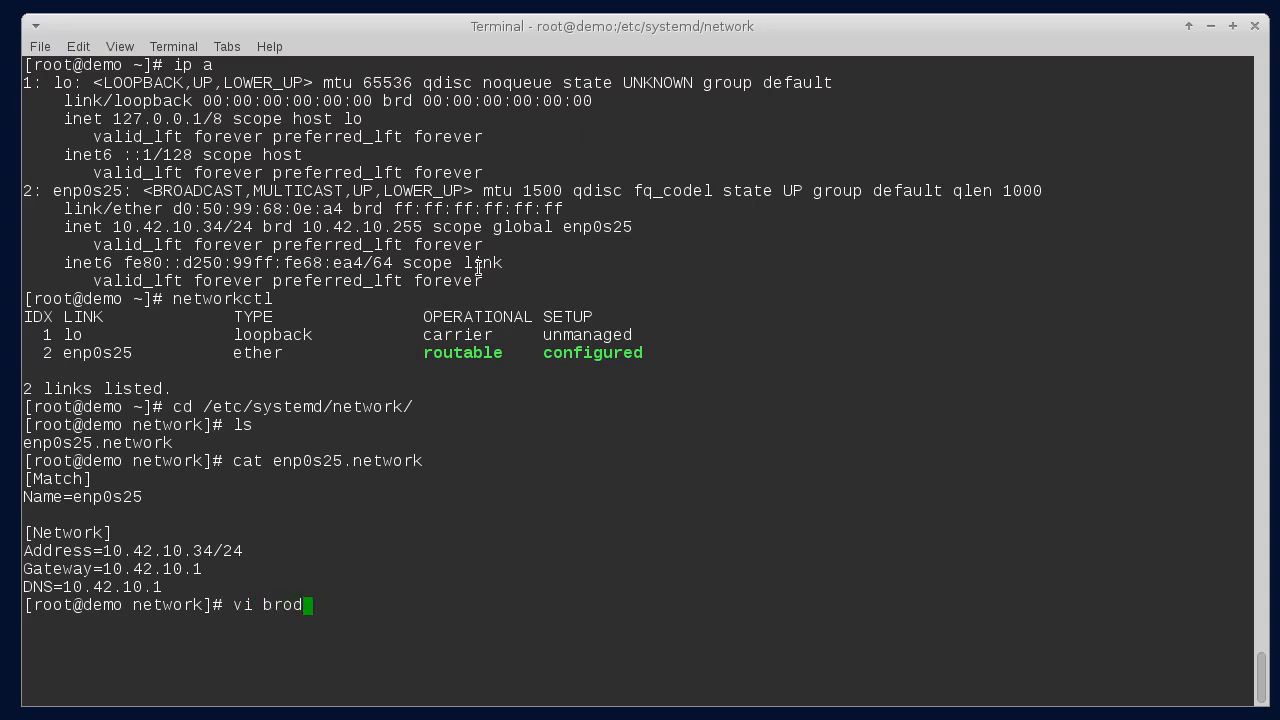
type("ge")
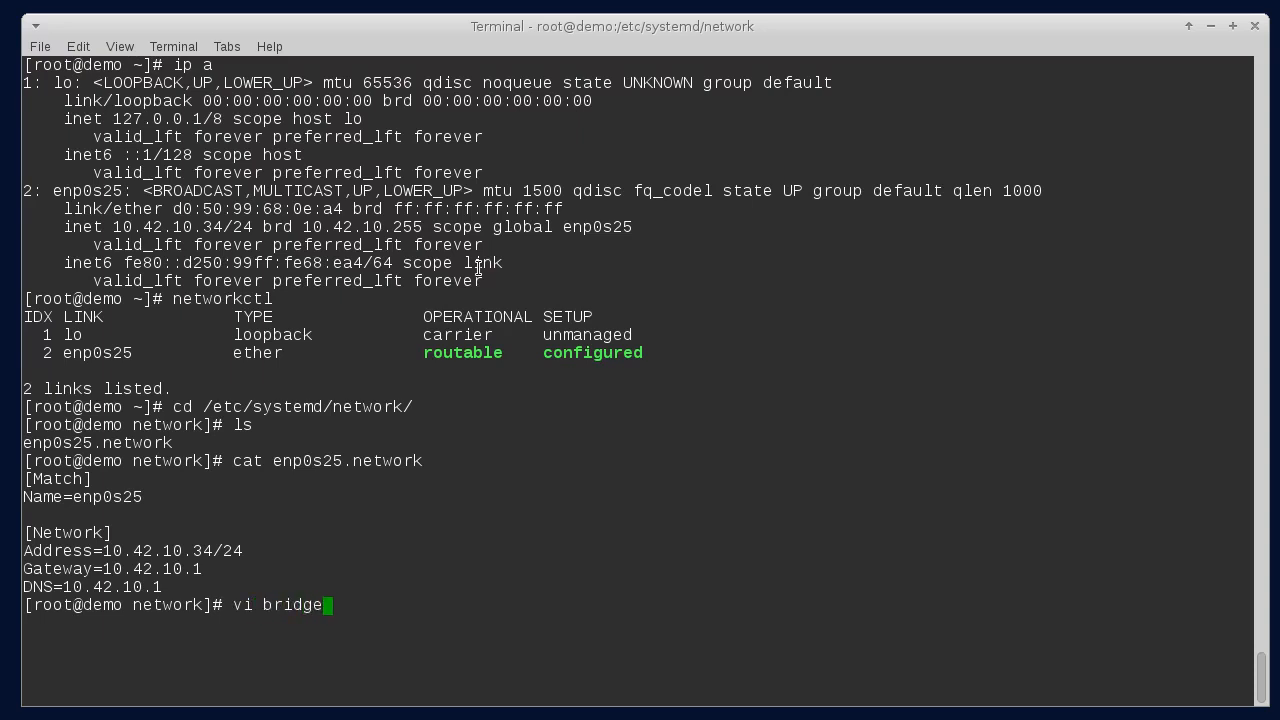
type("0.")
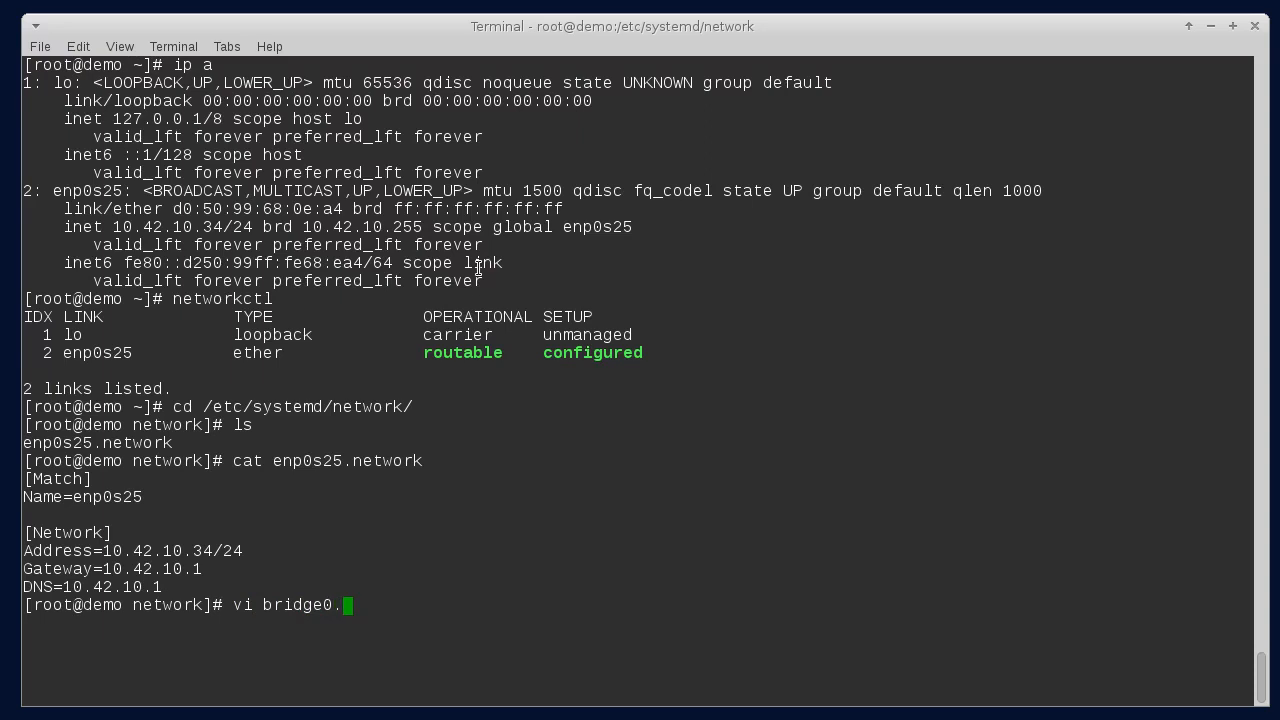
type("netdev")
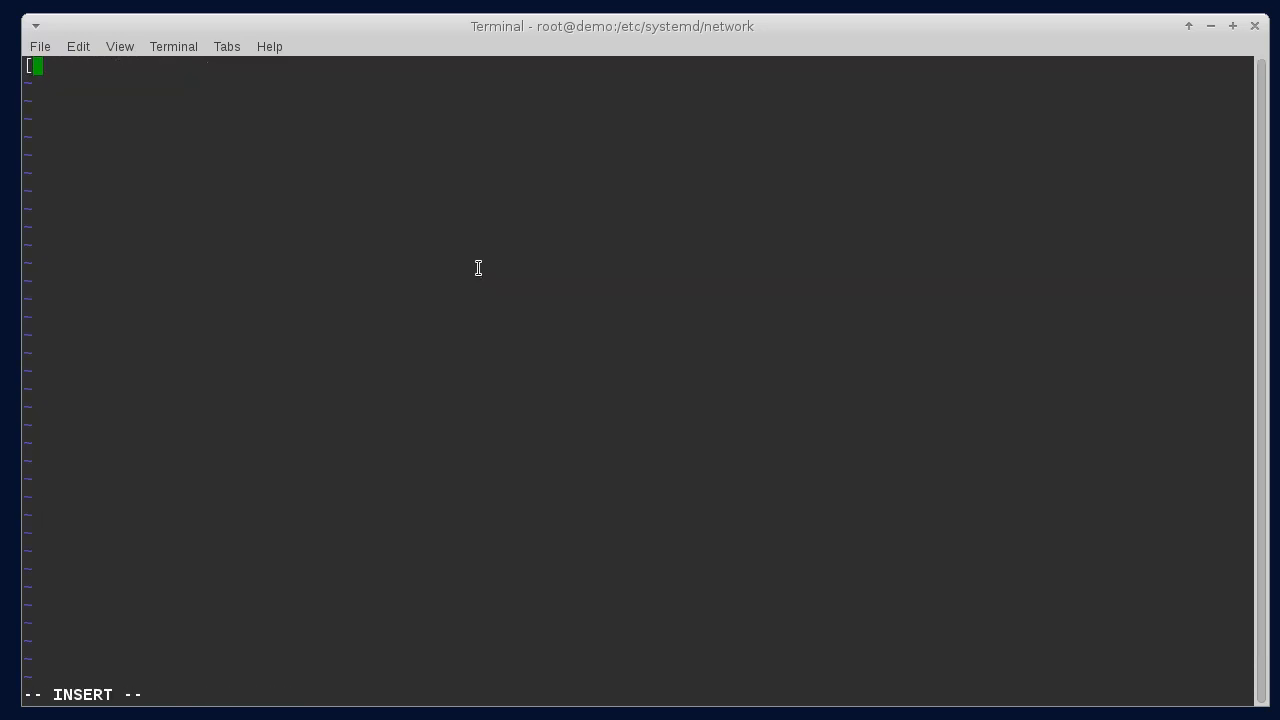
type("[NetDev]")
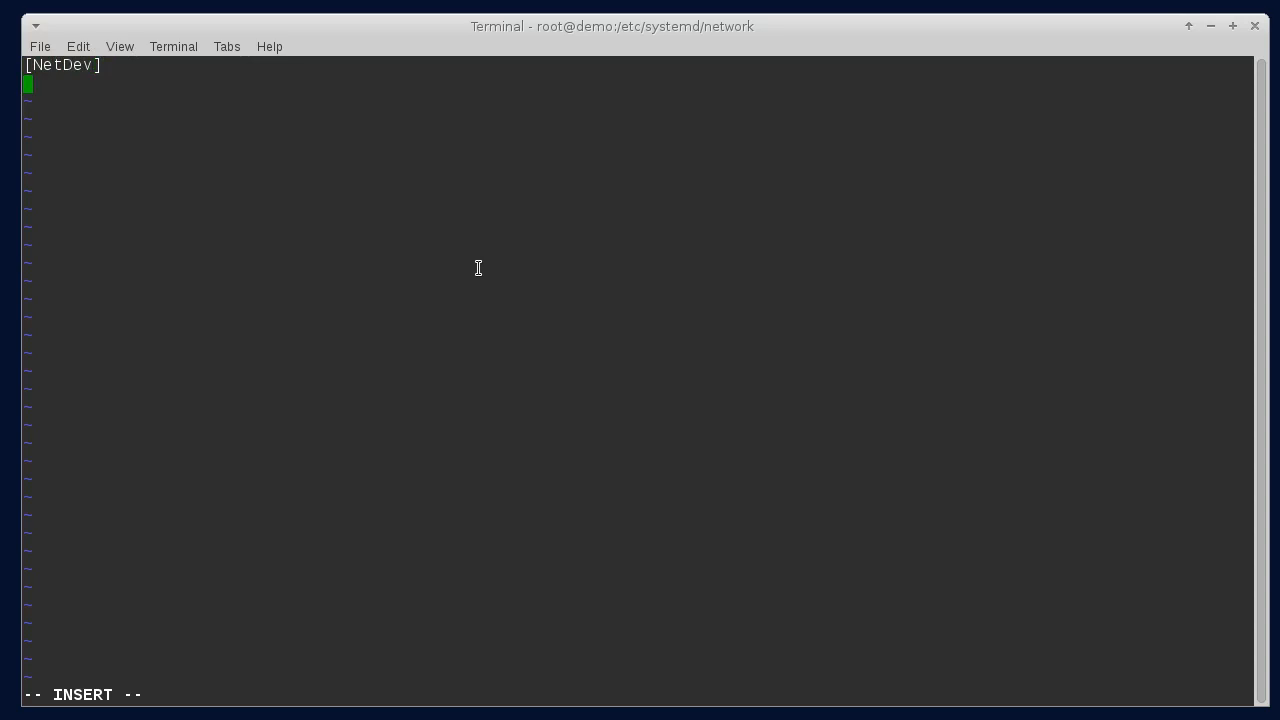
type("Name")
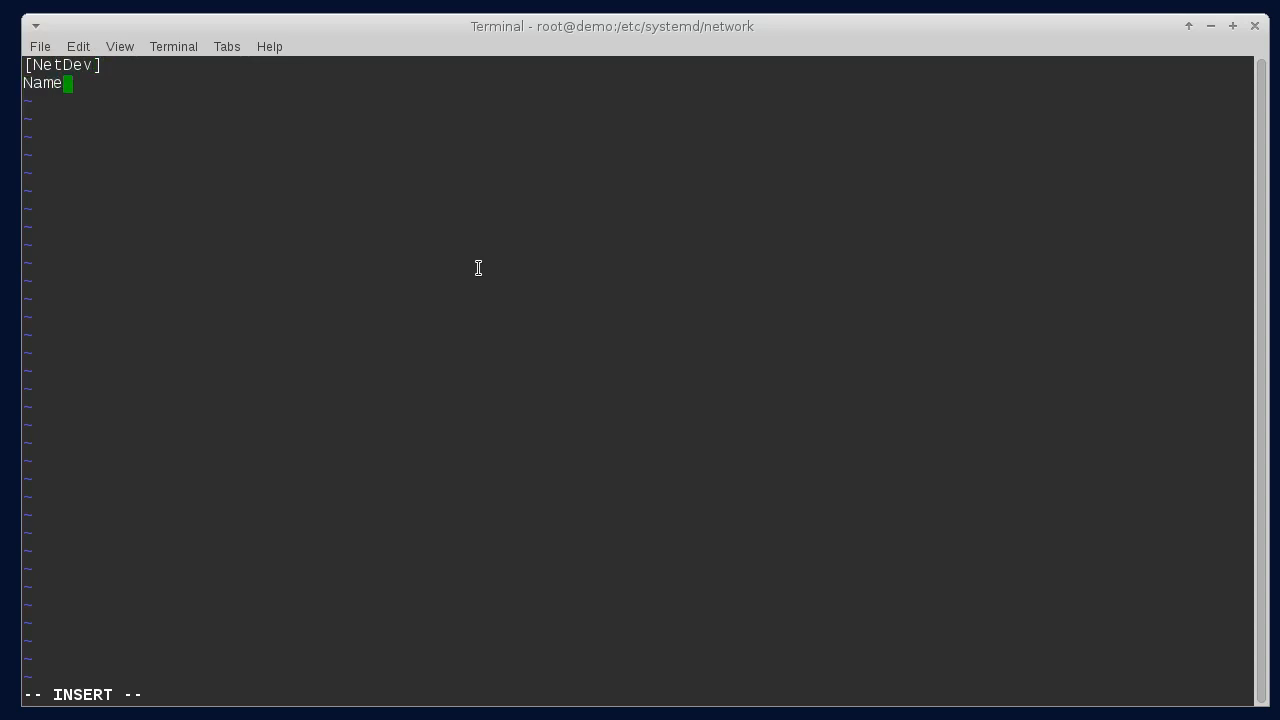
type("=bridge0")
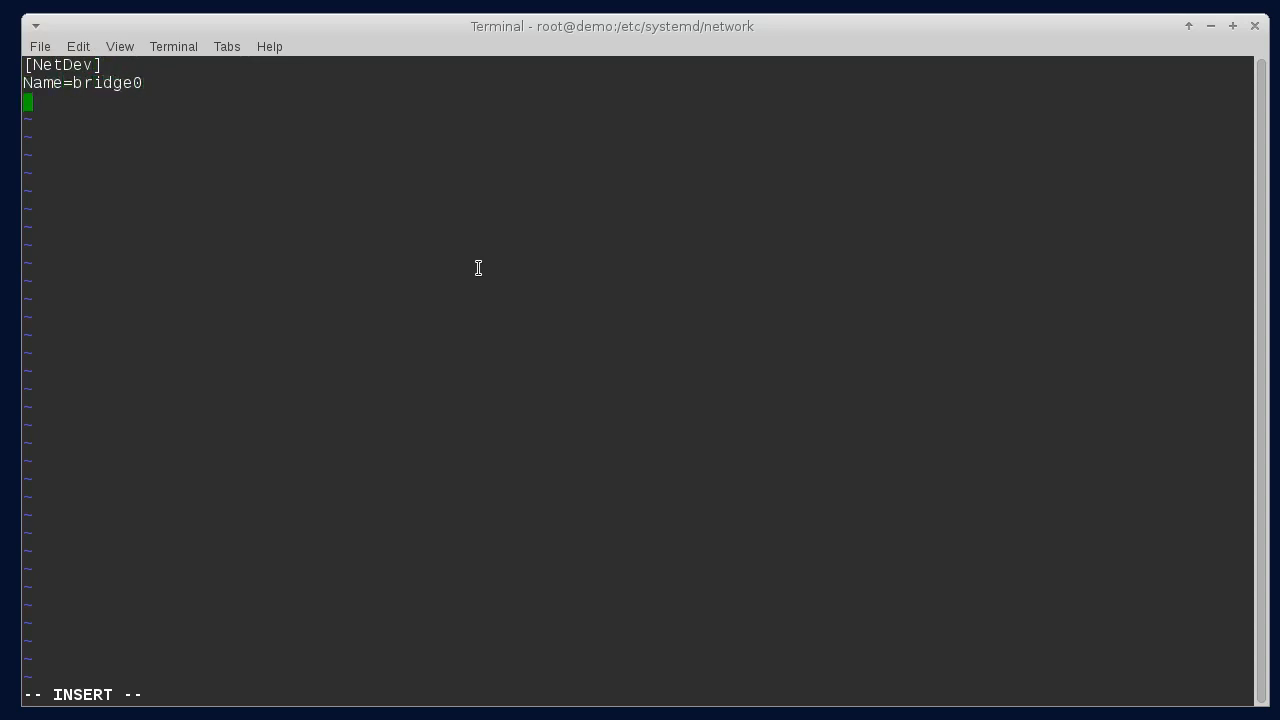
type("Kind=")
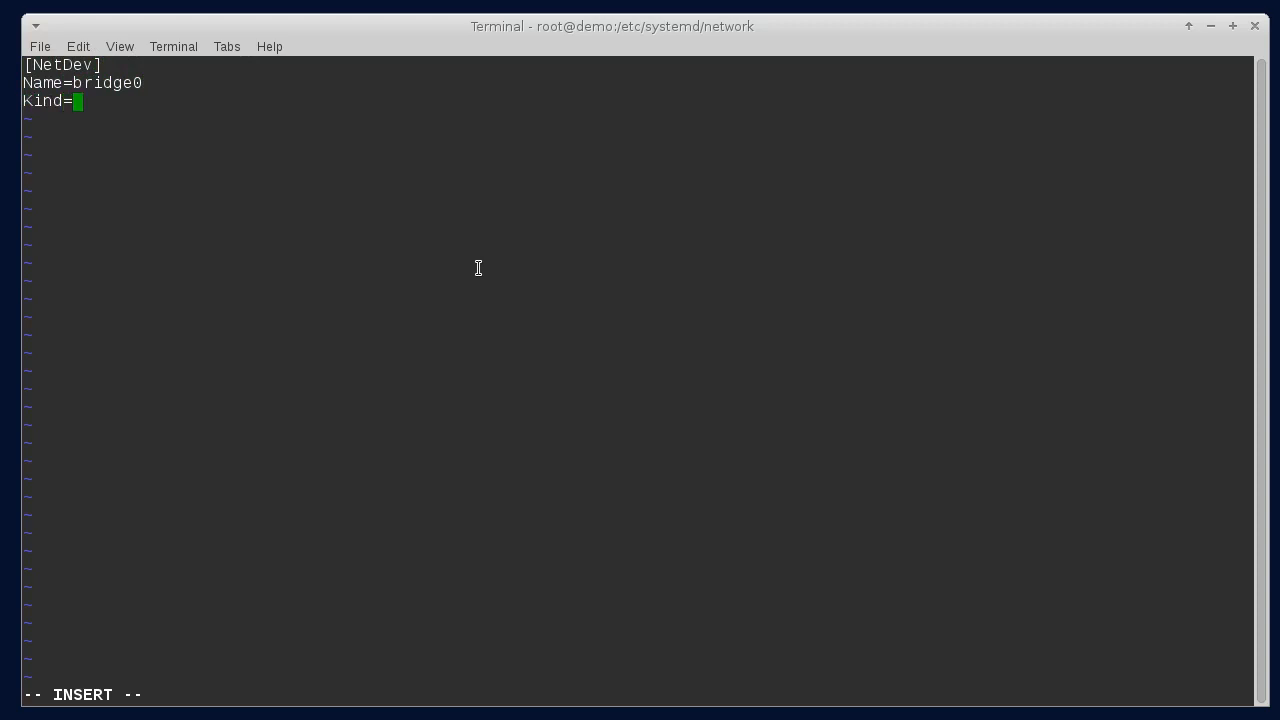
type("bridge")
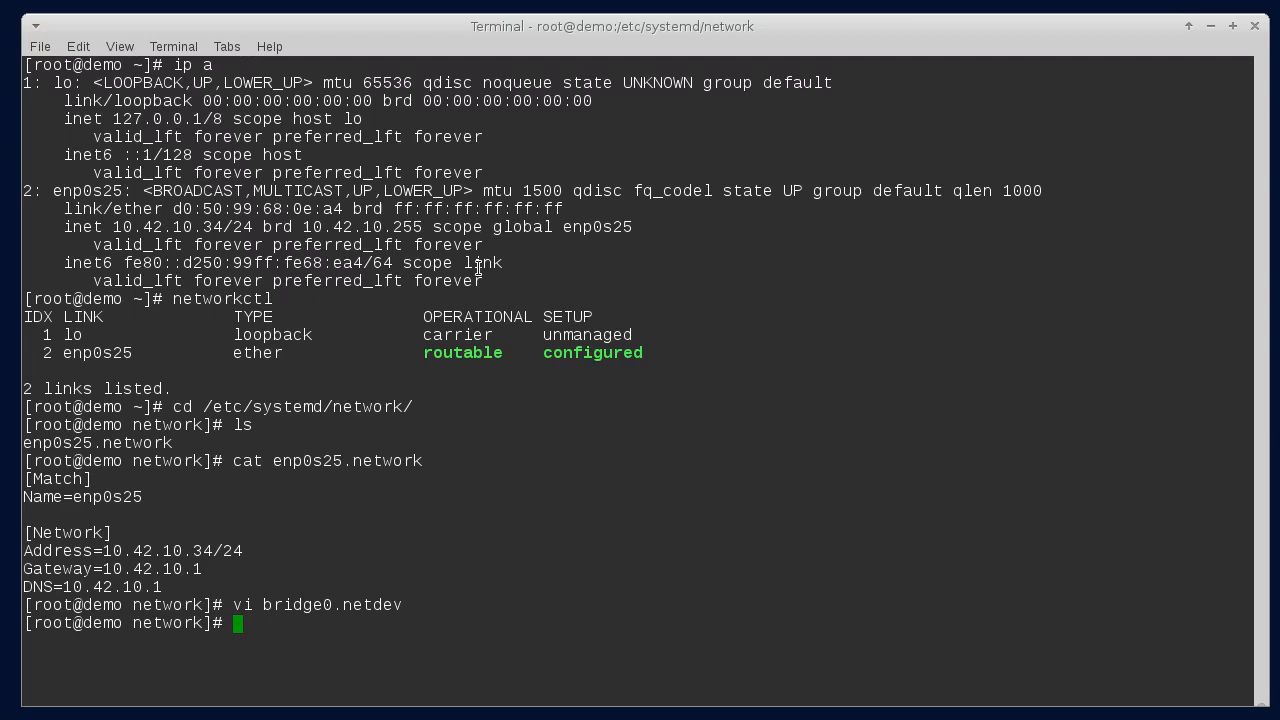
Move enp0s25.network to bridge0.network and change its Name= match to bridge0 in vi
type("mv enp0s25.network")
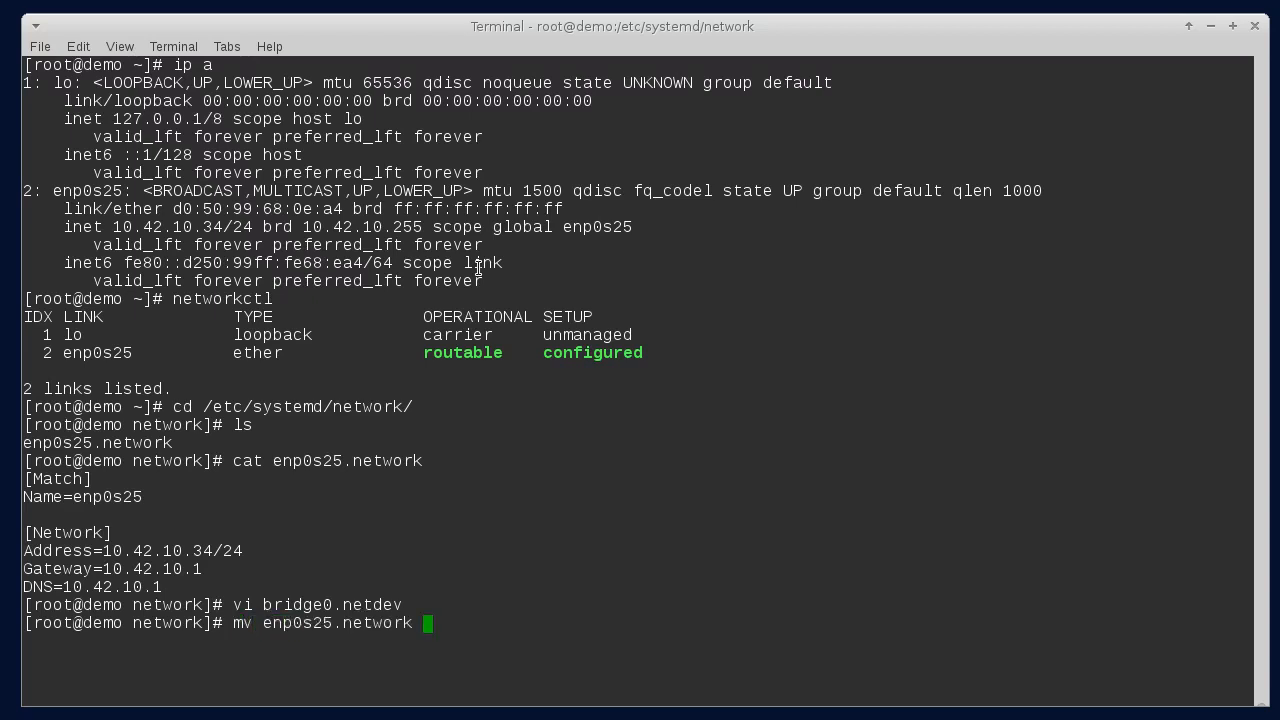
type("bridge0")
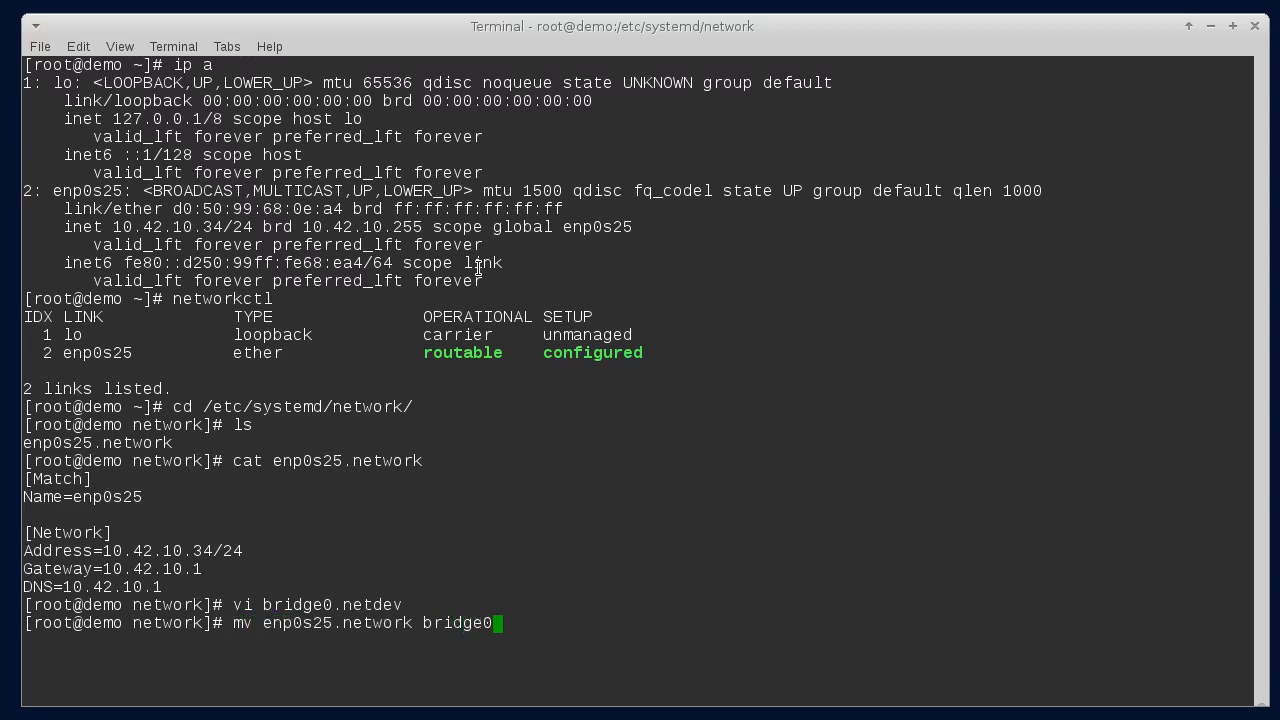
type(".network")
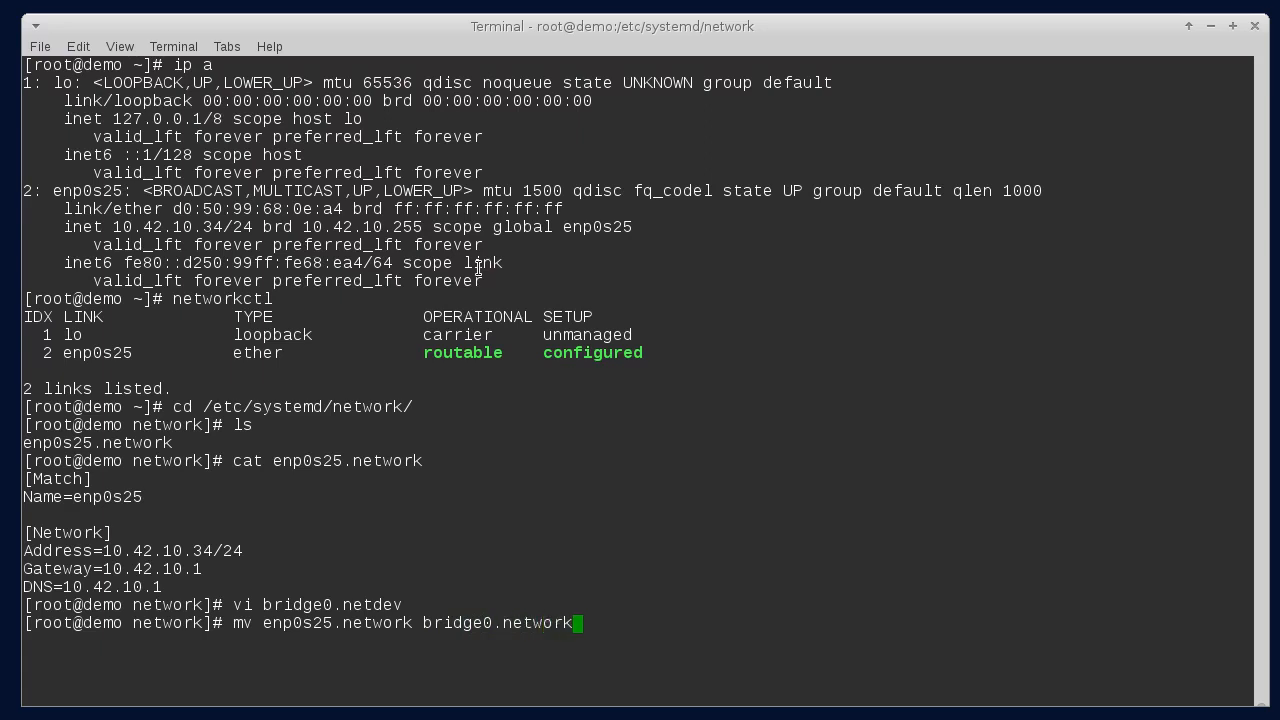
type("vi bridge0.net")
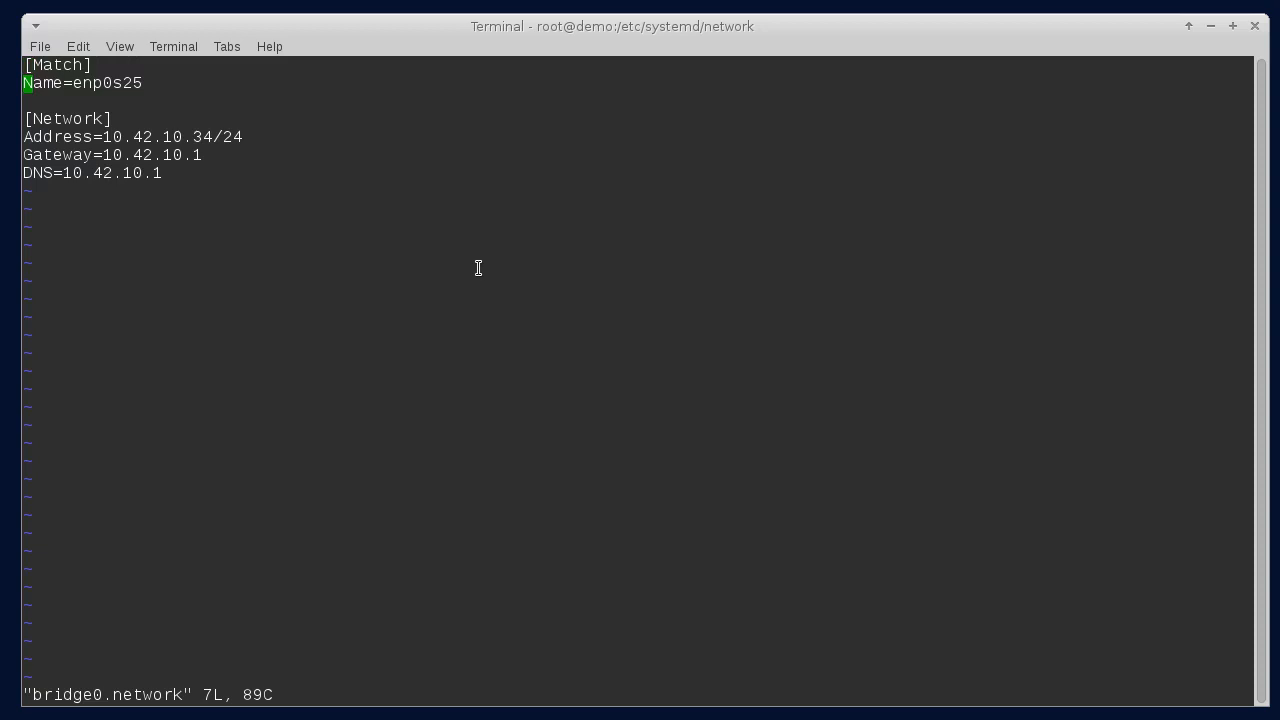
type("brod")
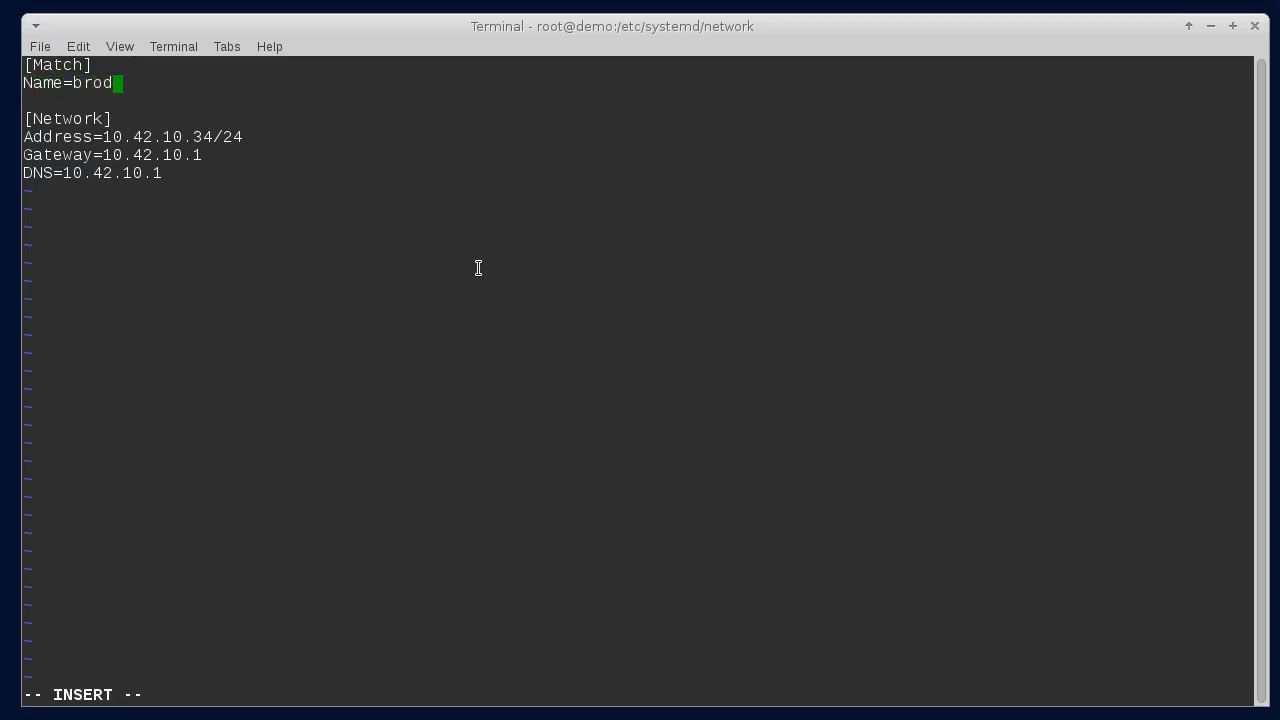
type("ge0")
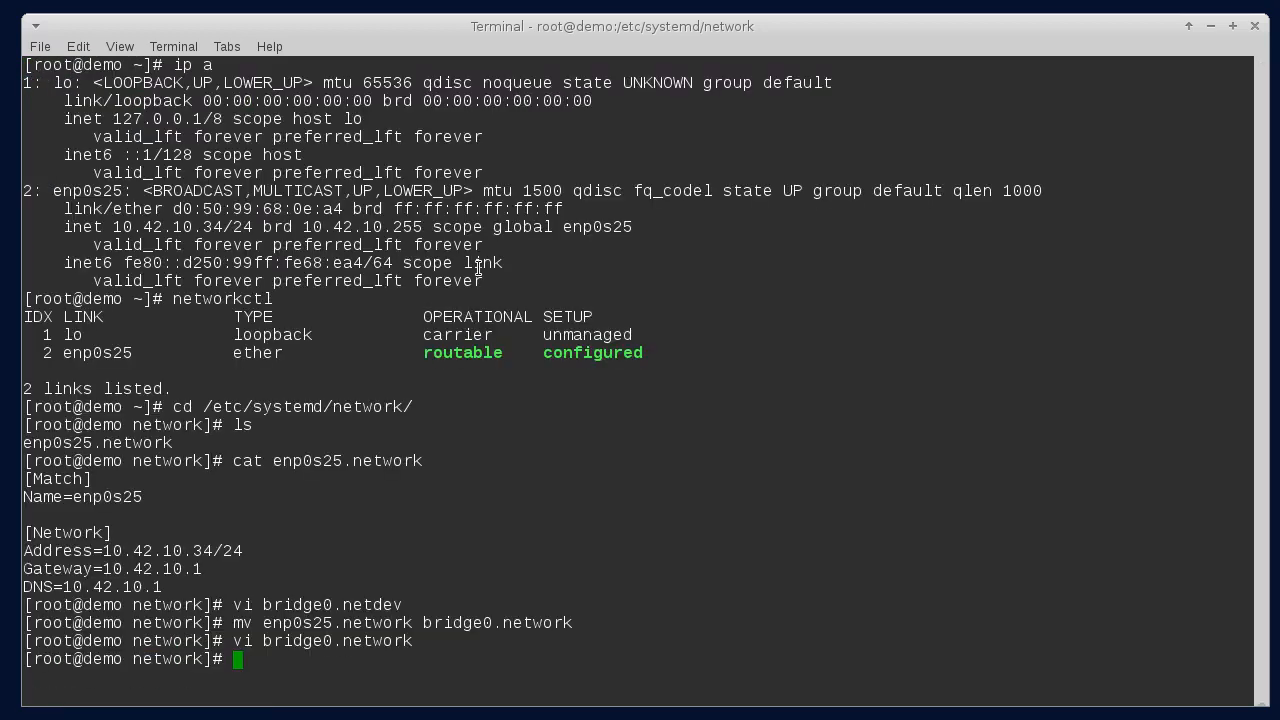
Copy bridge0.network to a new enp0s25.network file with cp
type("cp")
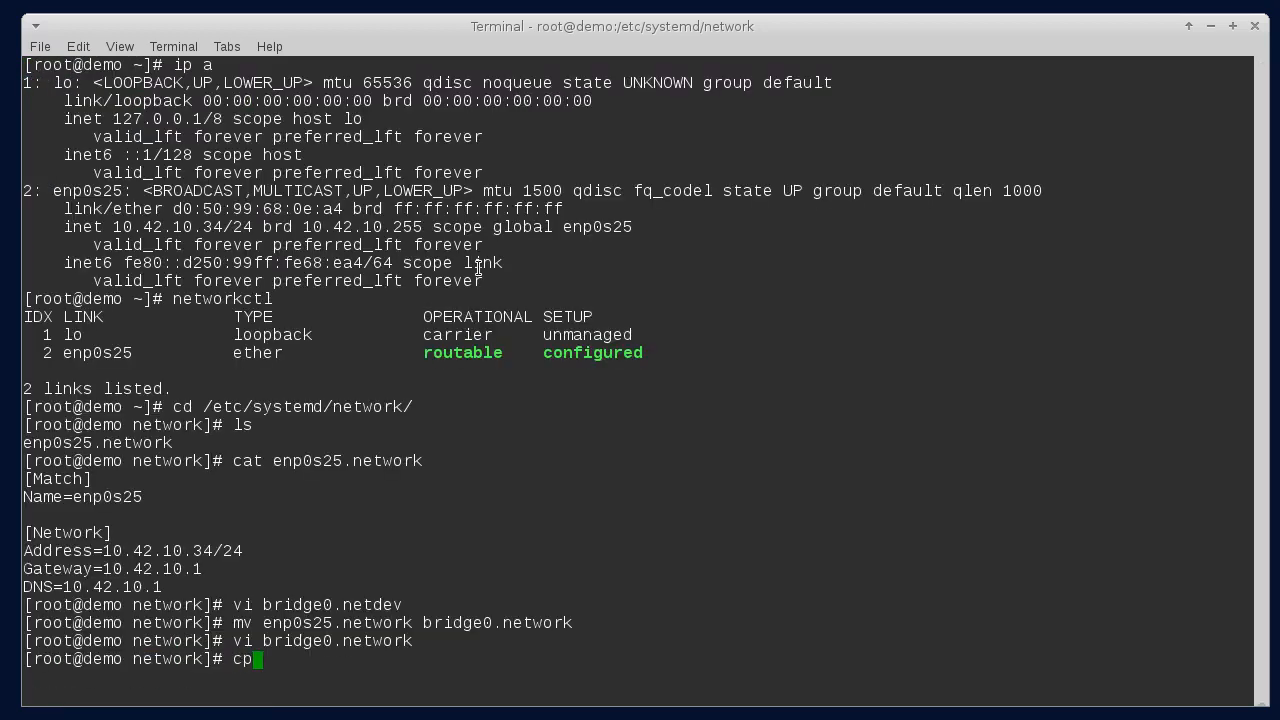
type("bridge0.net")
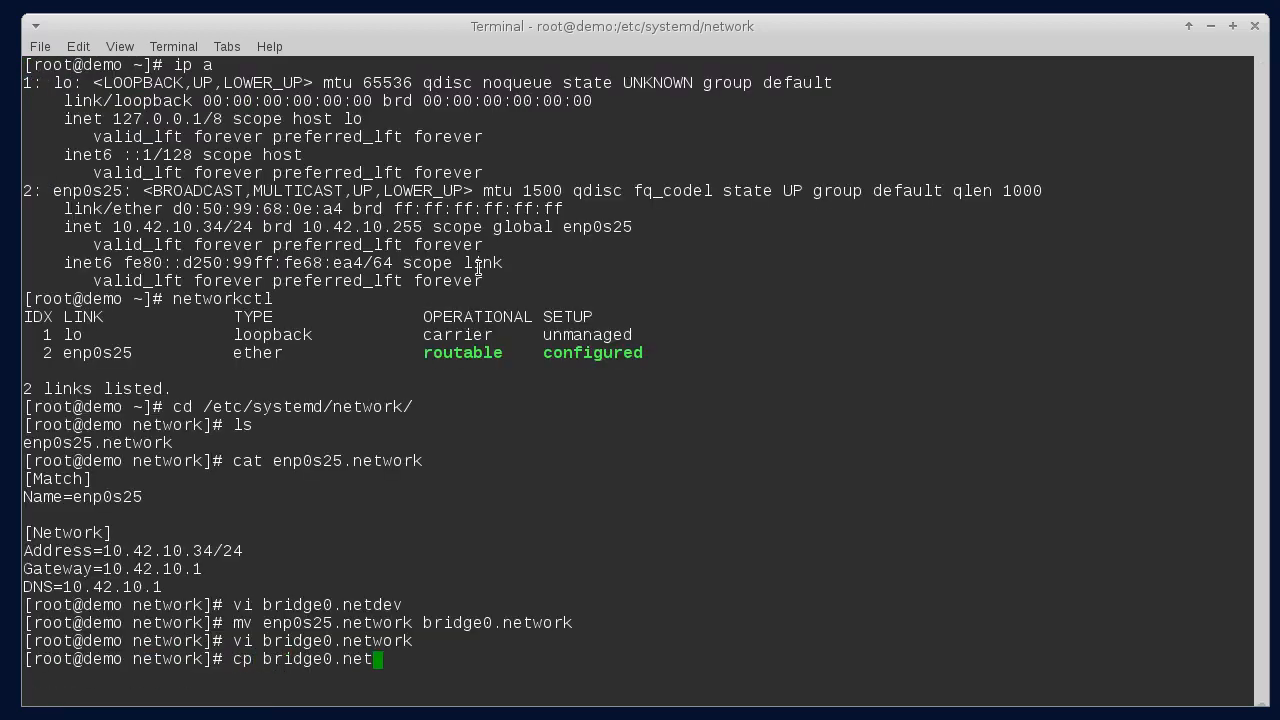
type("work en")
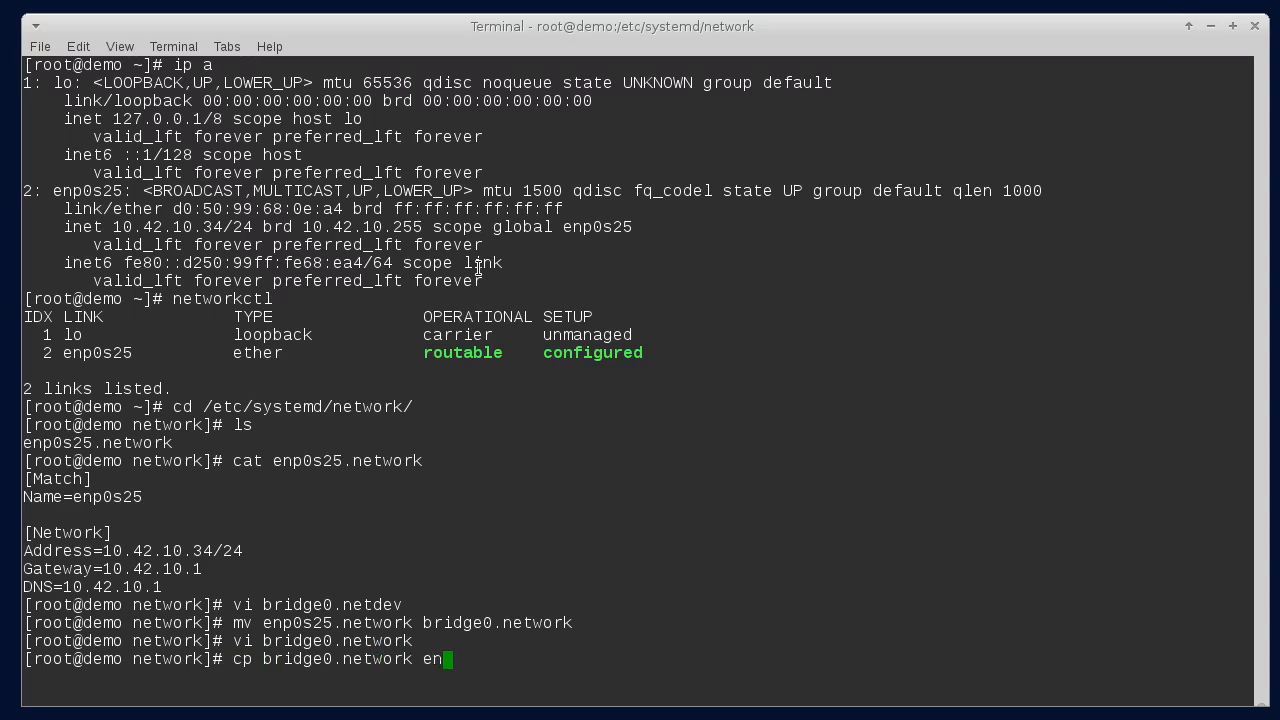
type("p0s")
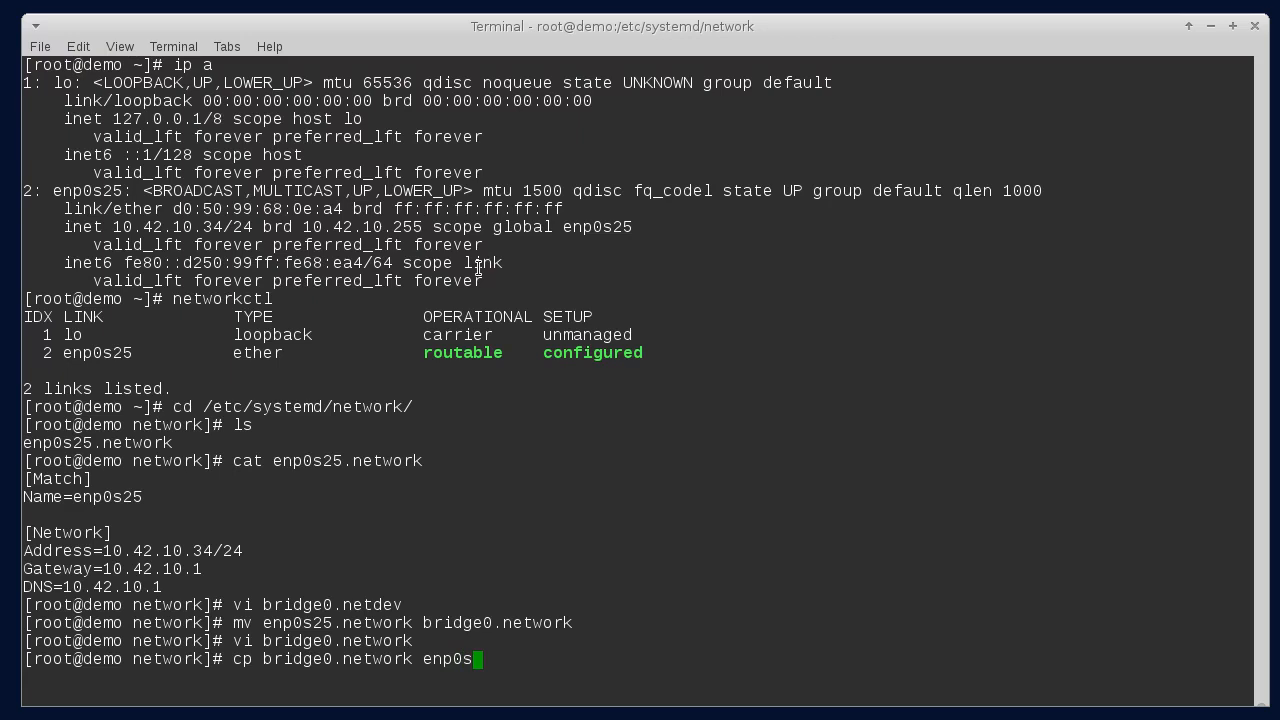
type("25")
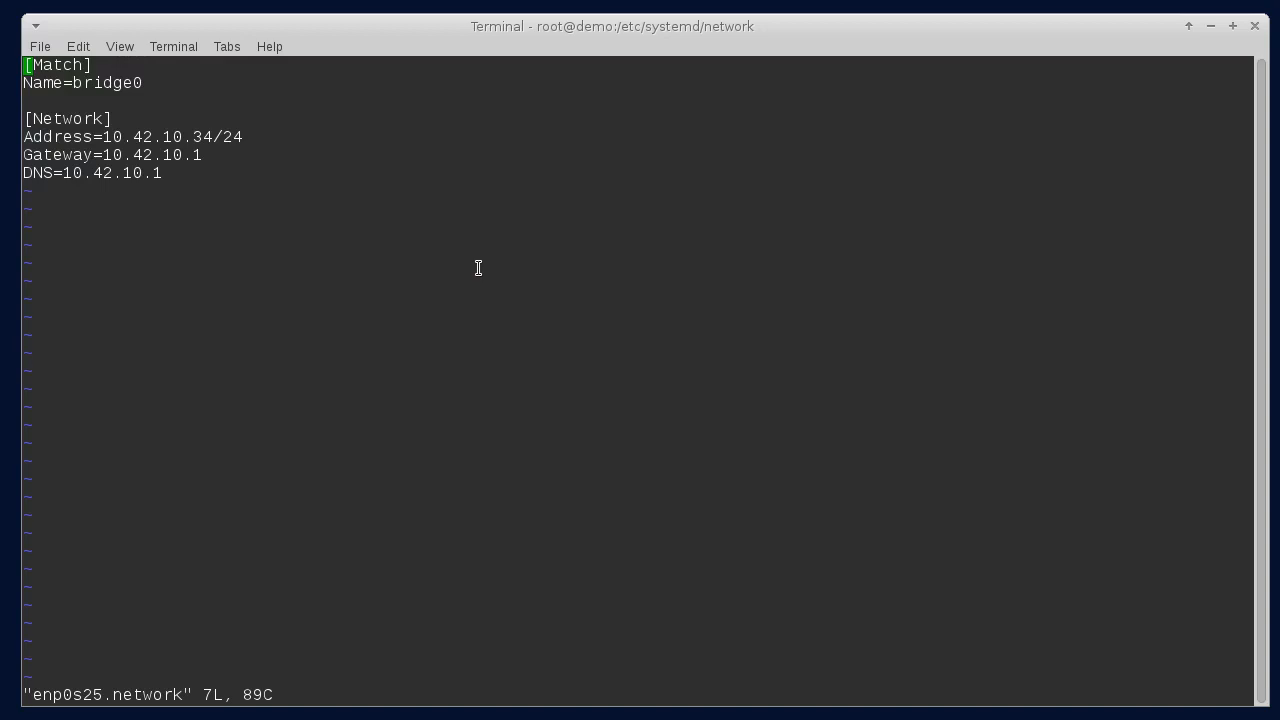
Edit enp0s25.network to match Name=enp0s25, drop its addresses and add Bridge=bridge0
type("e")
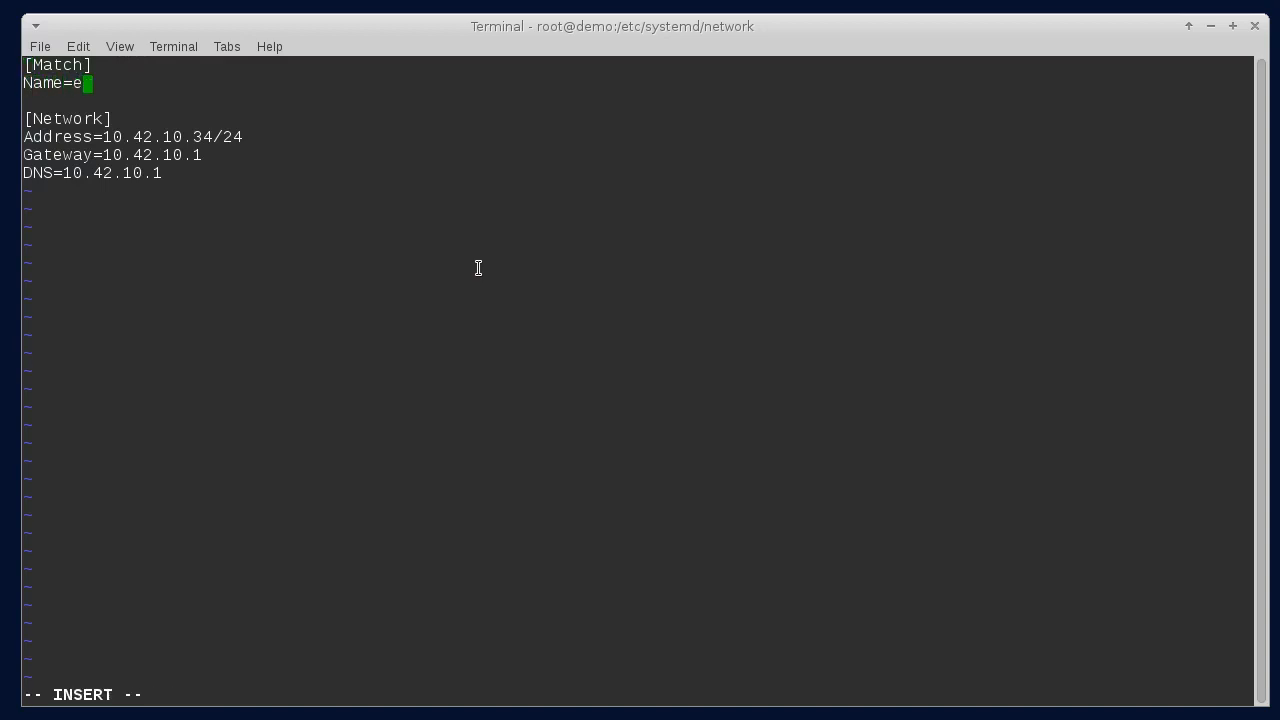
type("np0s25")
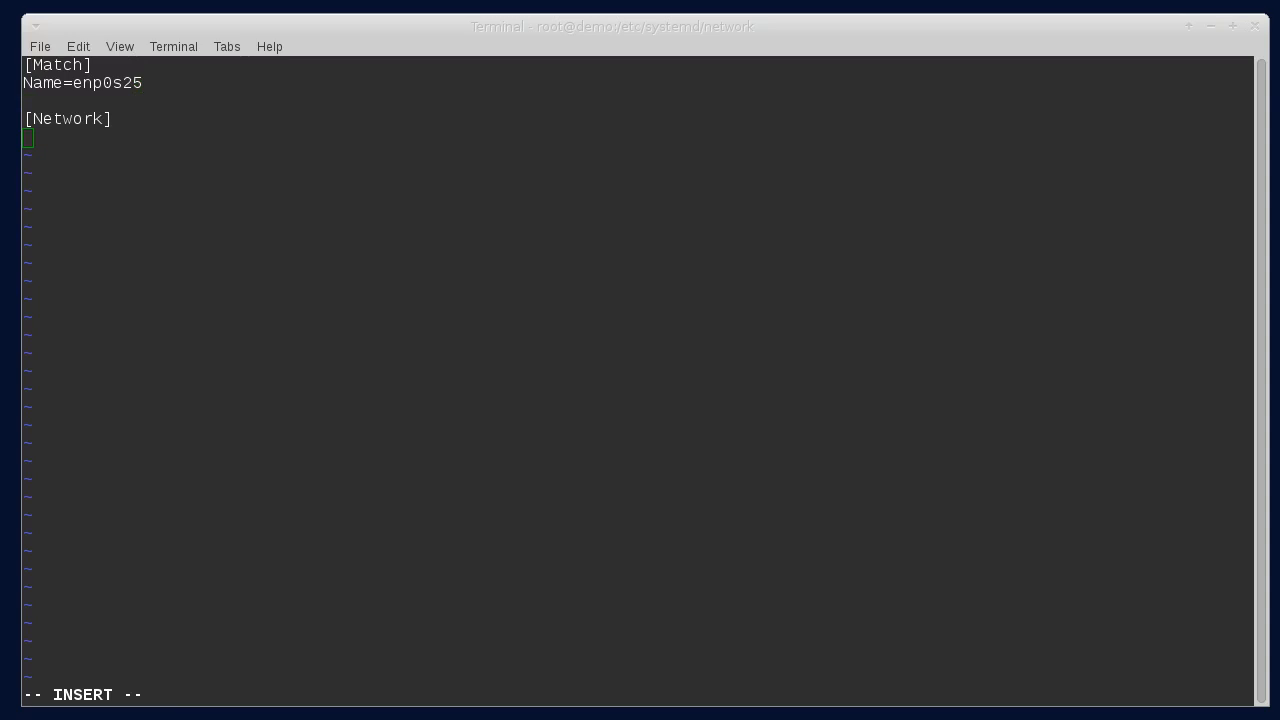
mouse_move(68, 148)
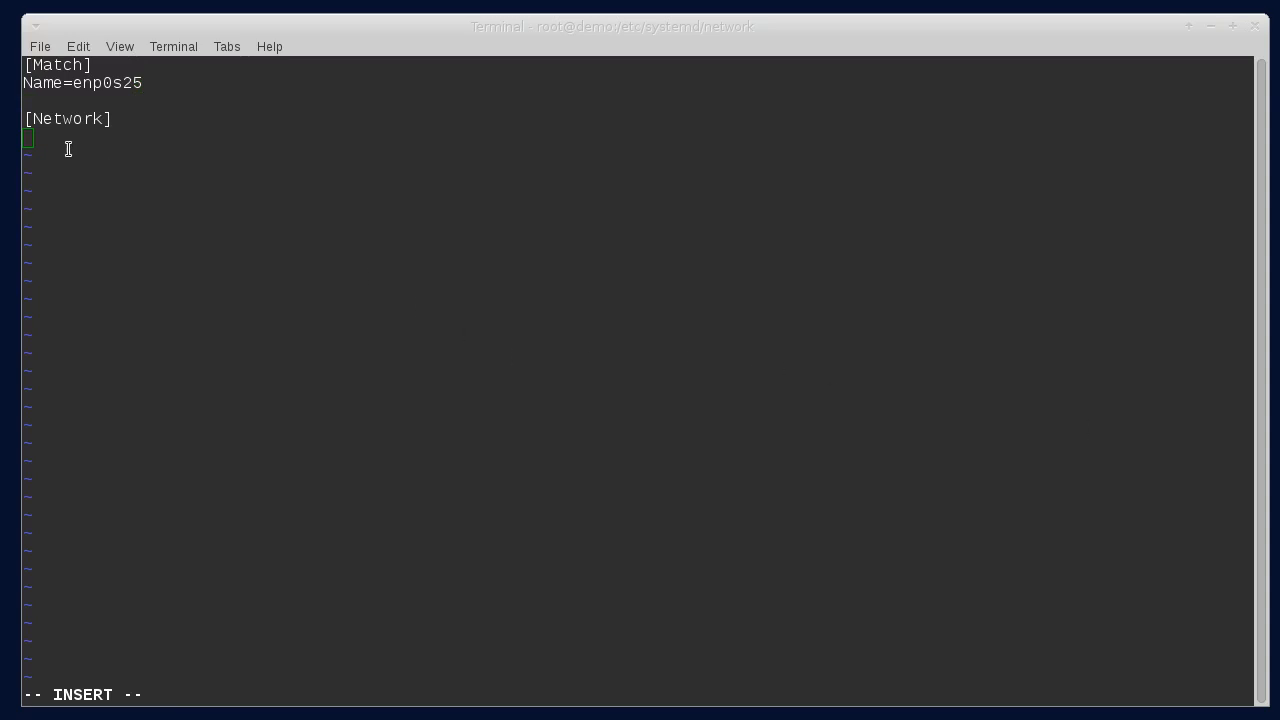
type("Bri")
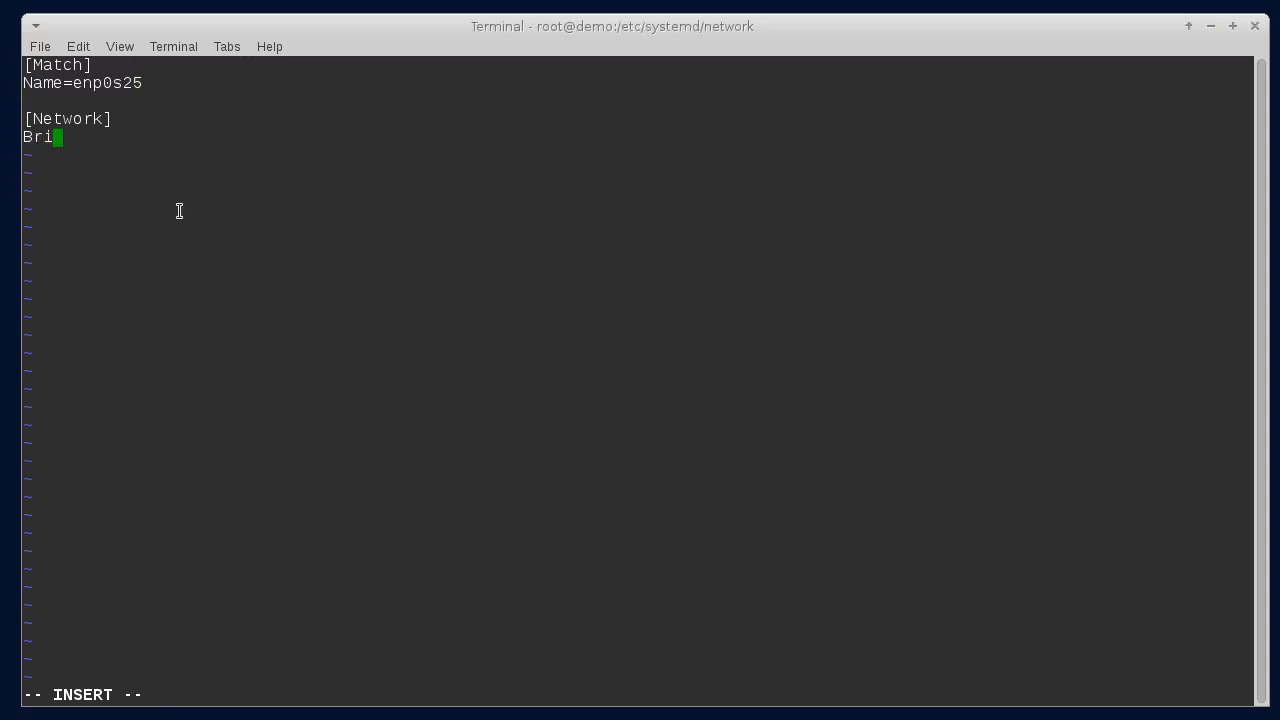
type("dge=bridge")
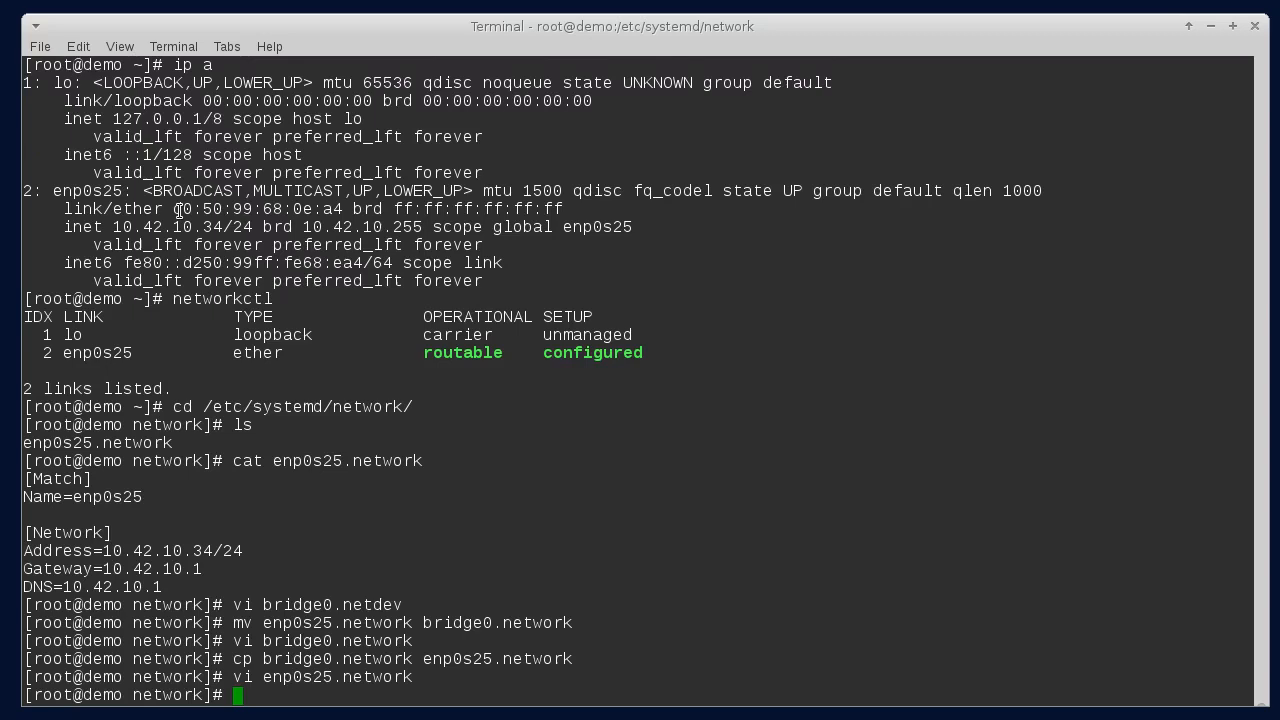
Run systemctl restart systemd-networkd on demo, dropping the SSH session back to the local shell
type("cd")
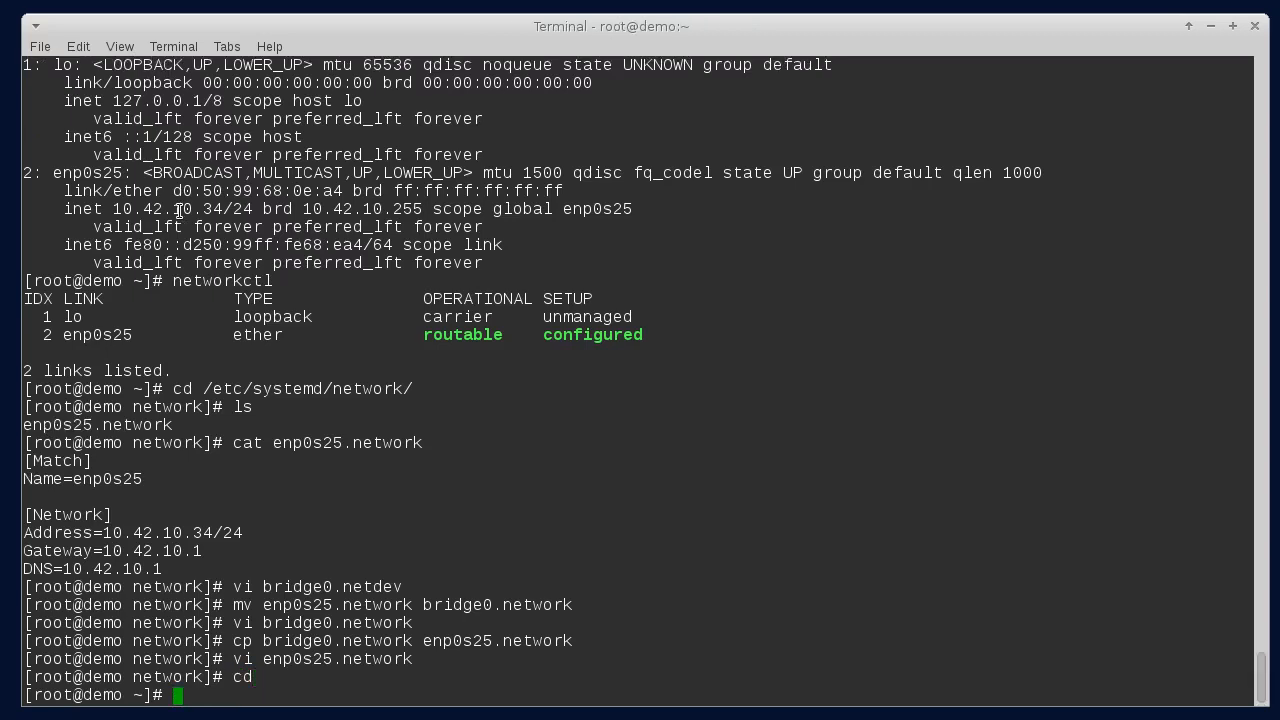
type("systemctl")
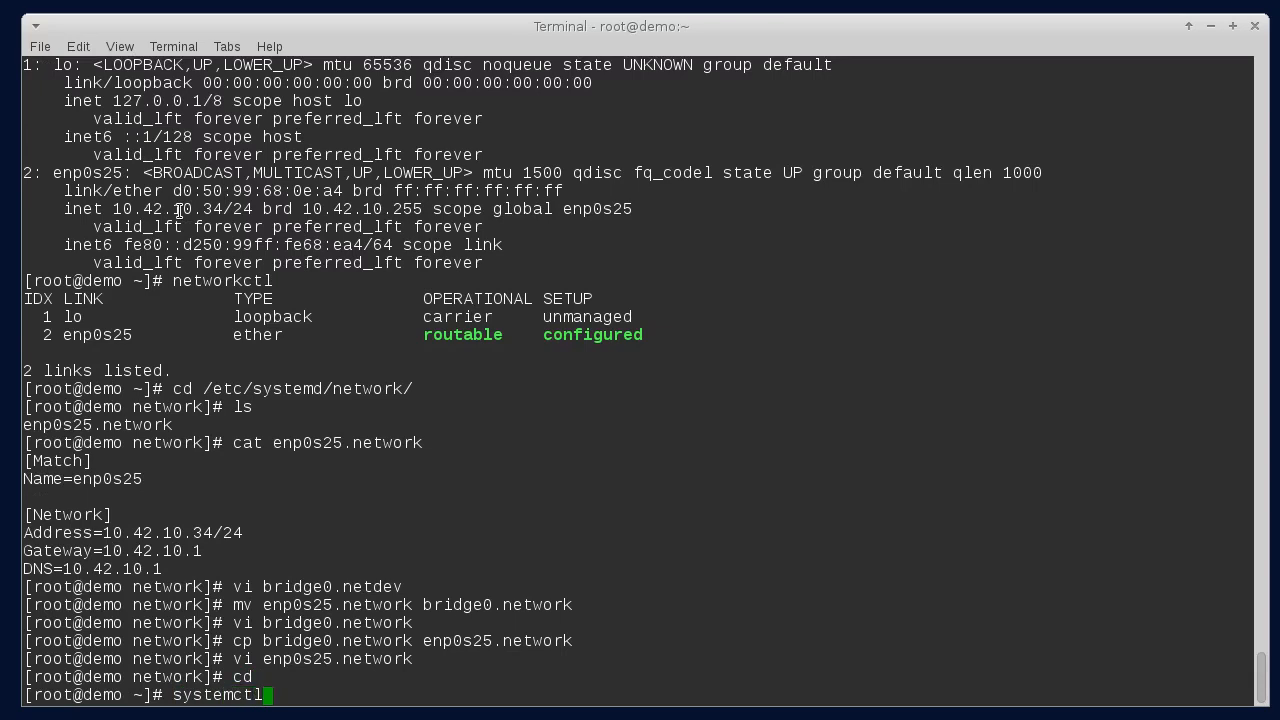
type("re")
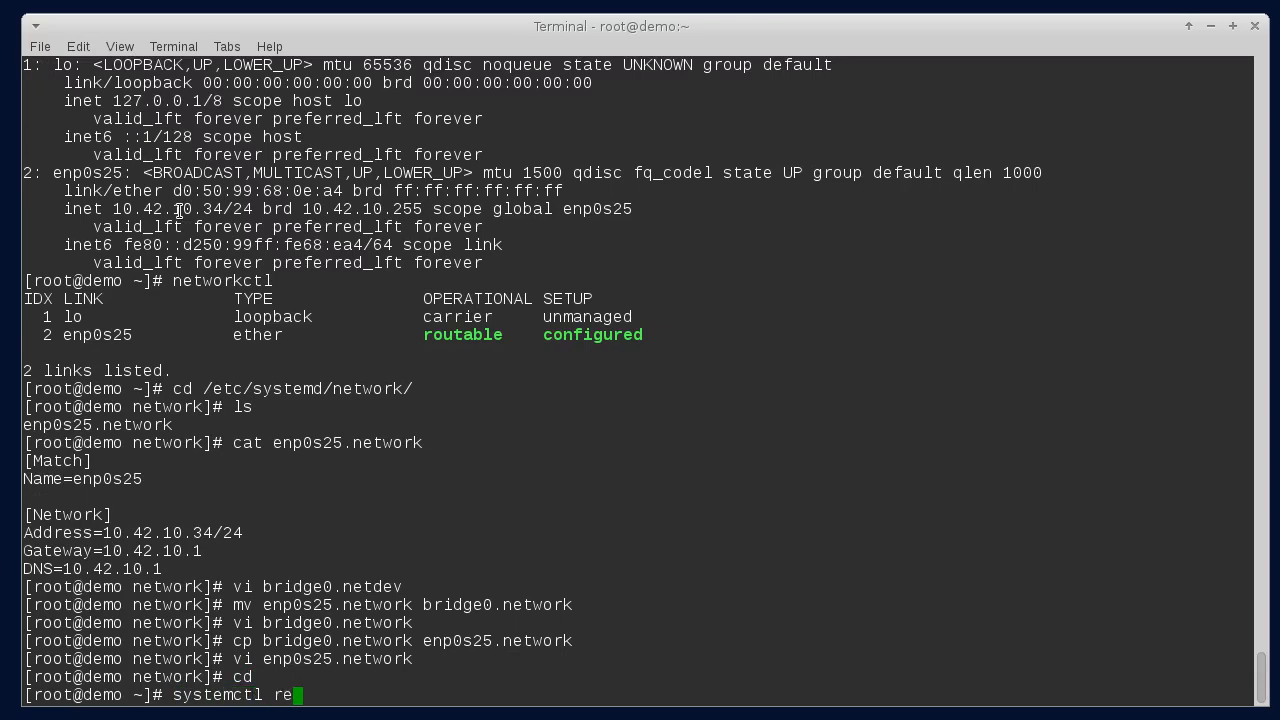
type("start")
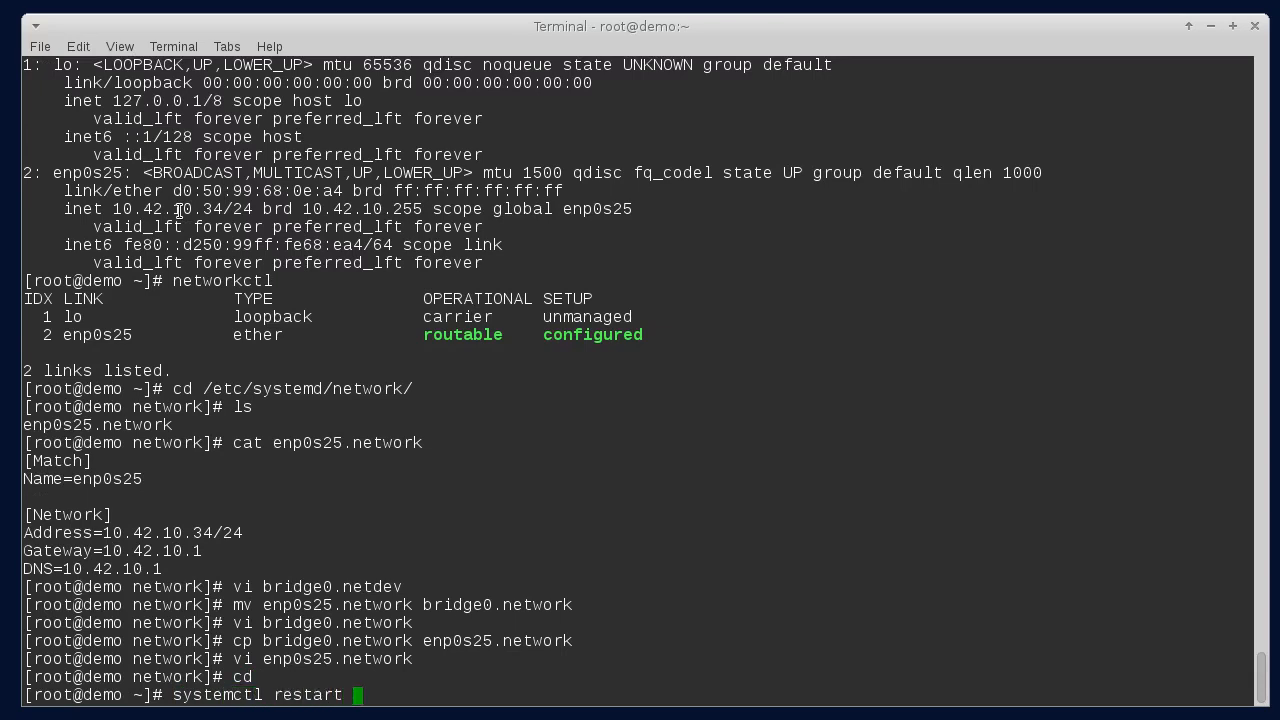
type("systemd-en")
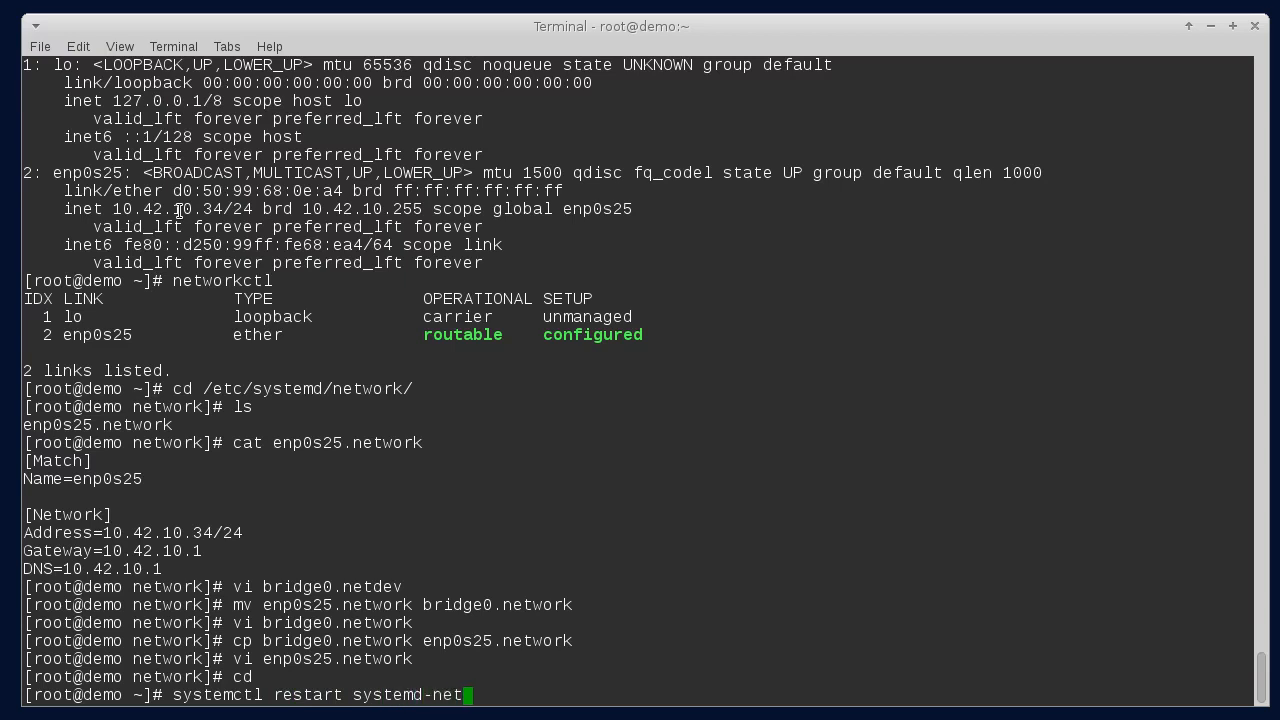
type("workd")
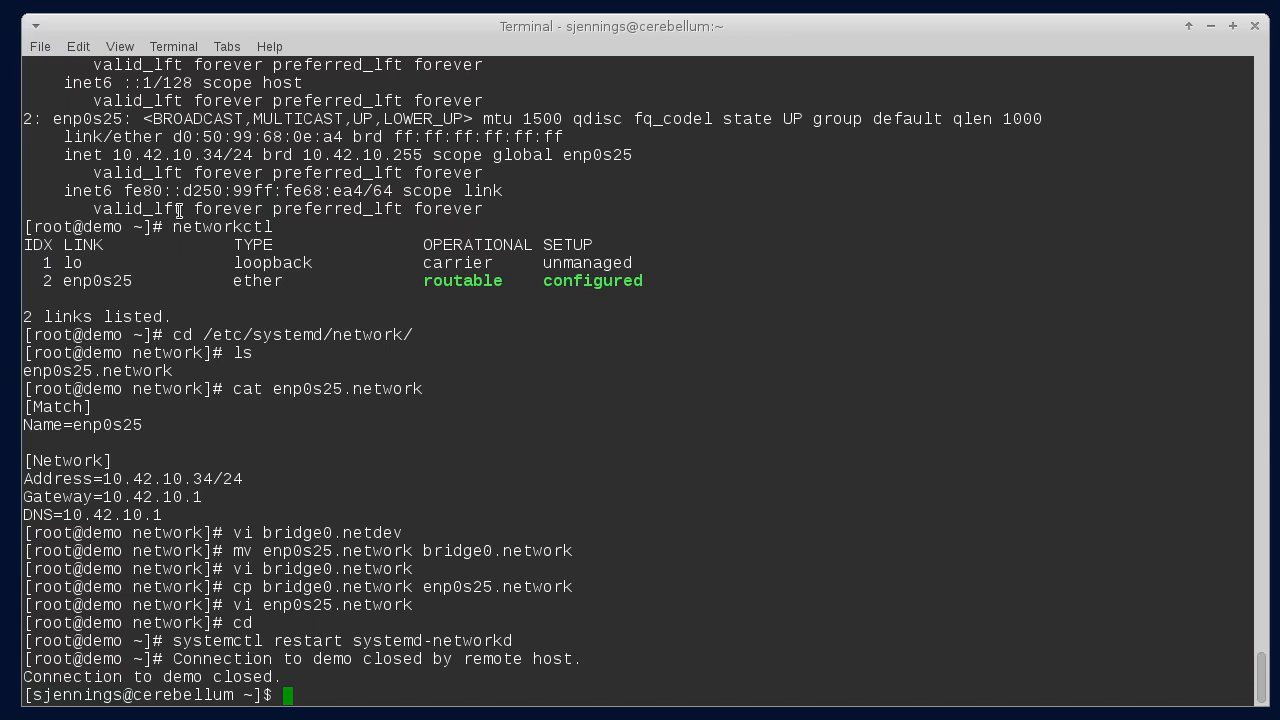
SSH back into root@demo and run ip a showing bridge0 with 10.42.10.34/24 and enp0s25 enslaved
type("ssh root@demo")
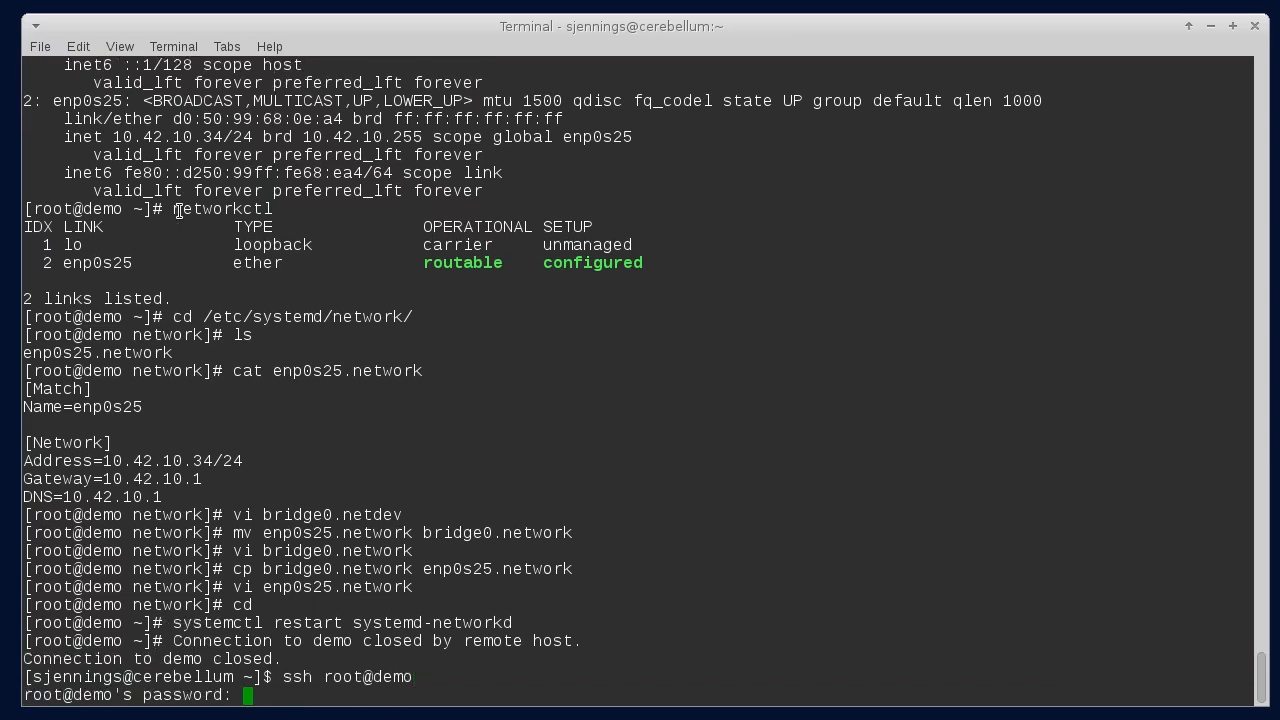
key("Return")
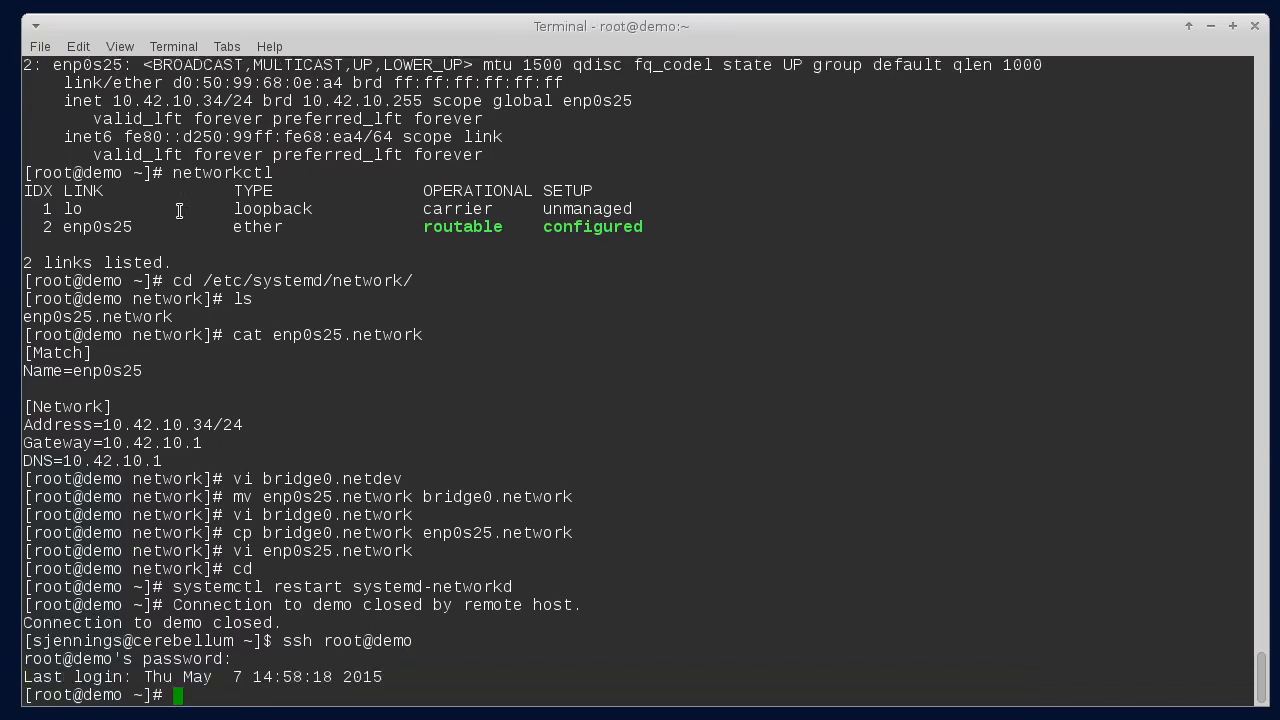
type("ip a")
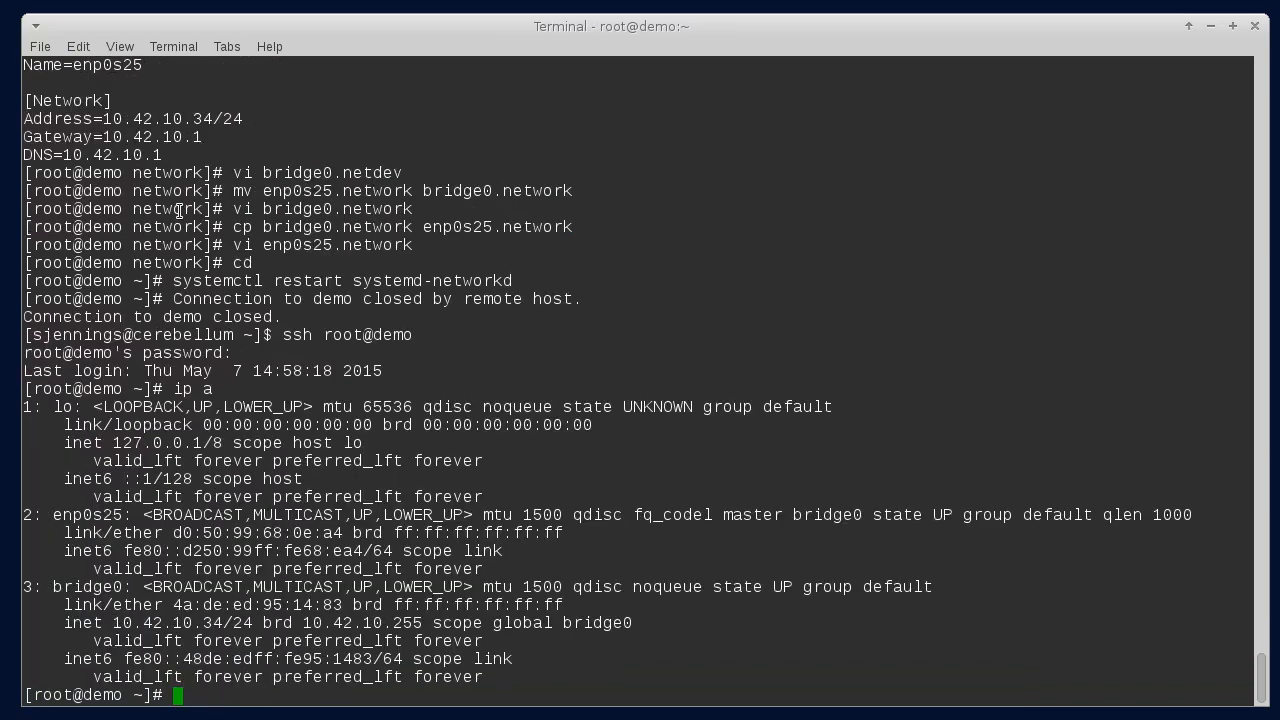
type("b")
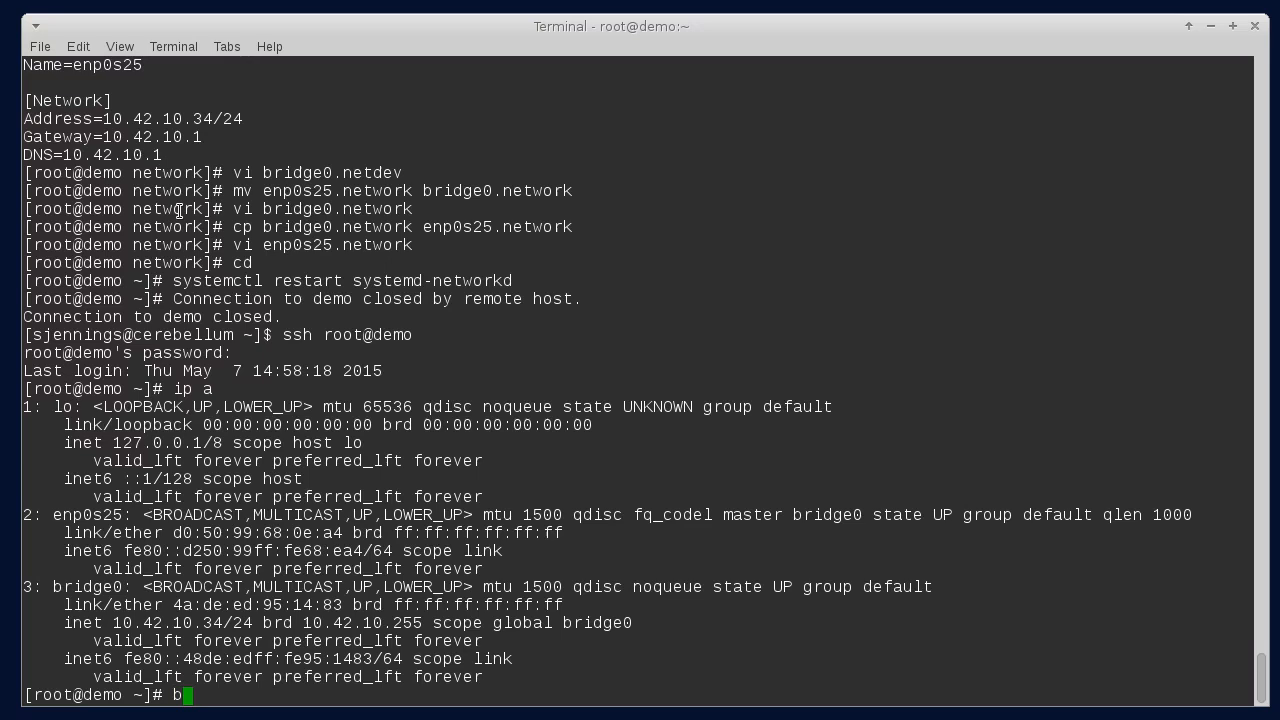
type("rctl")
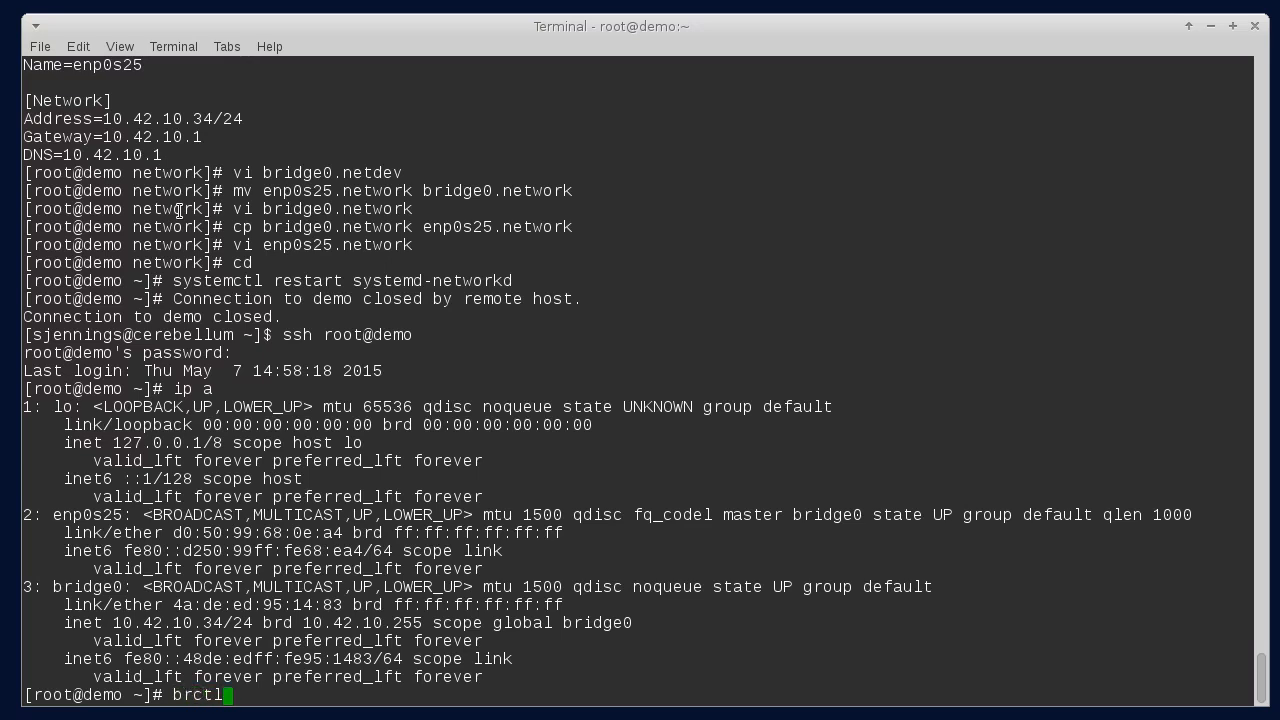
Run brctl show bridge0 listing enp0s25 as its interface, then start networkctl
type("show bro")
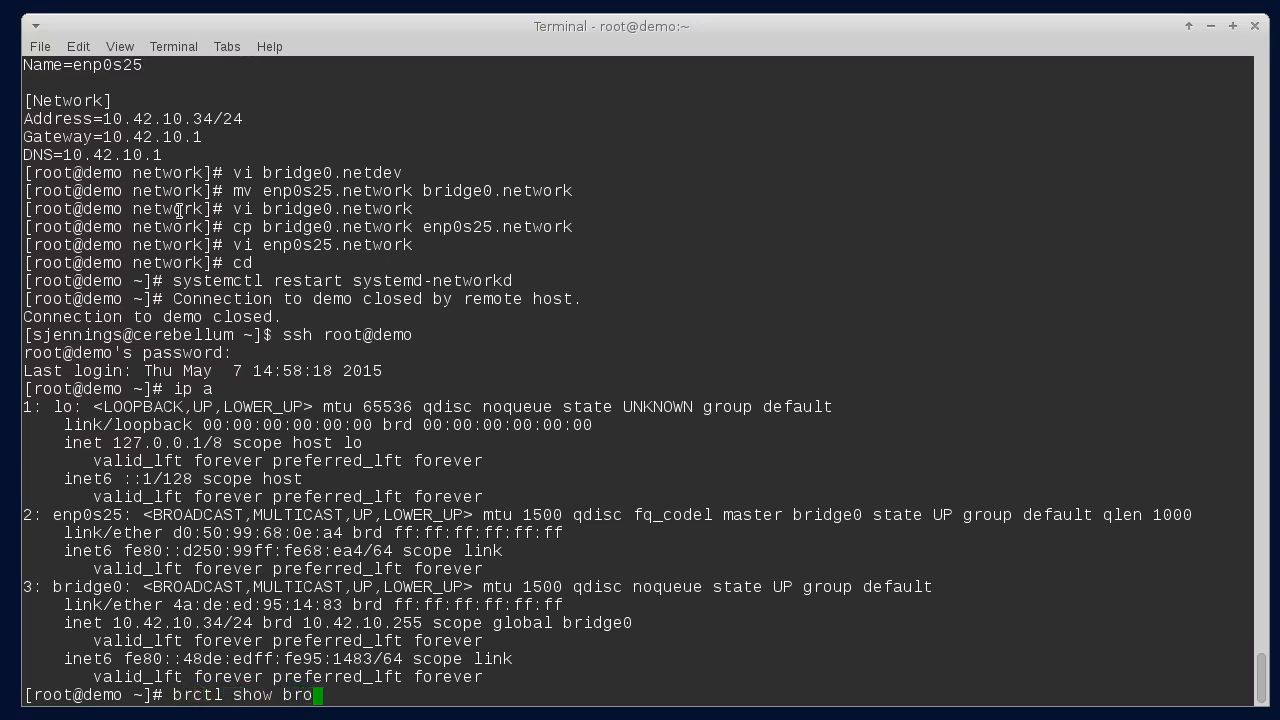
key("Return")
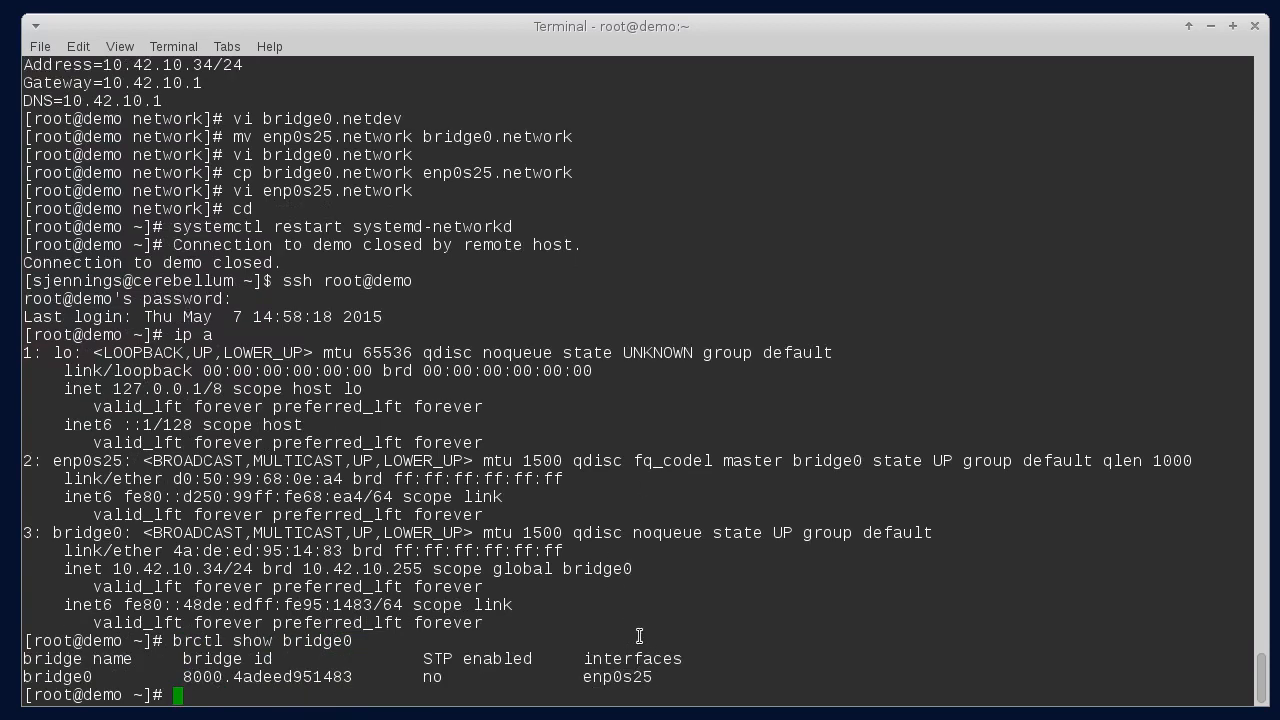
type("networkctl")
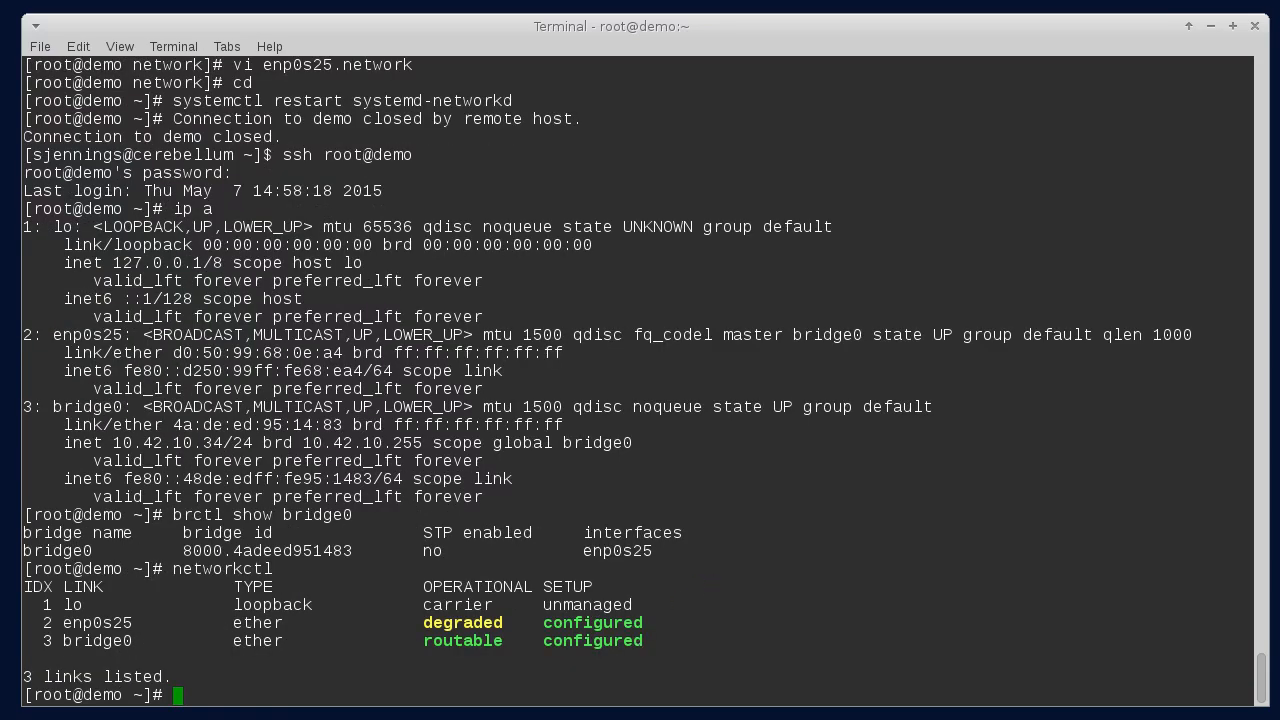
Check networkctl shows bridge0 routable and configured, then ping google.com for replies
double_click(462, 622)
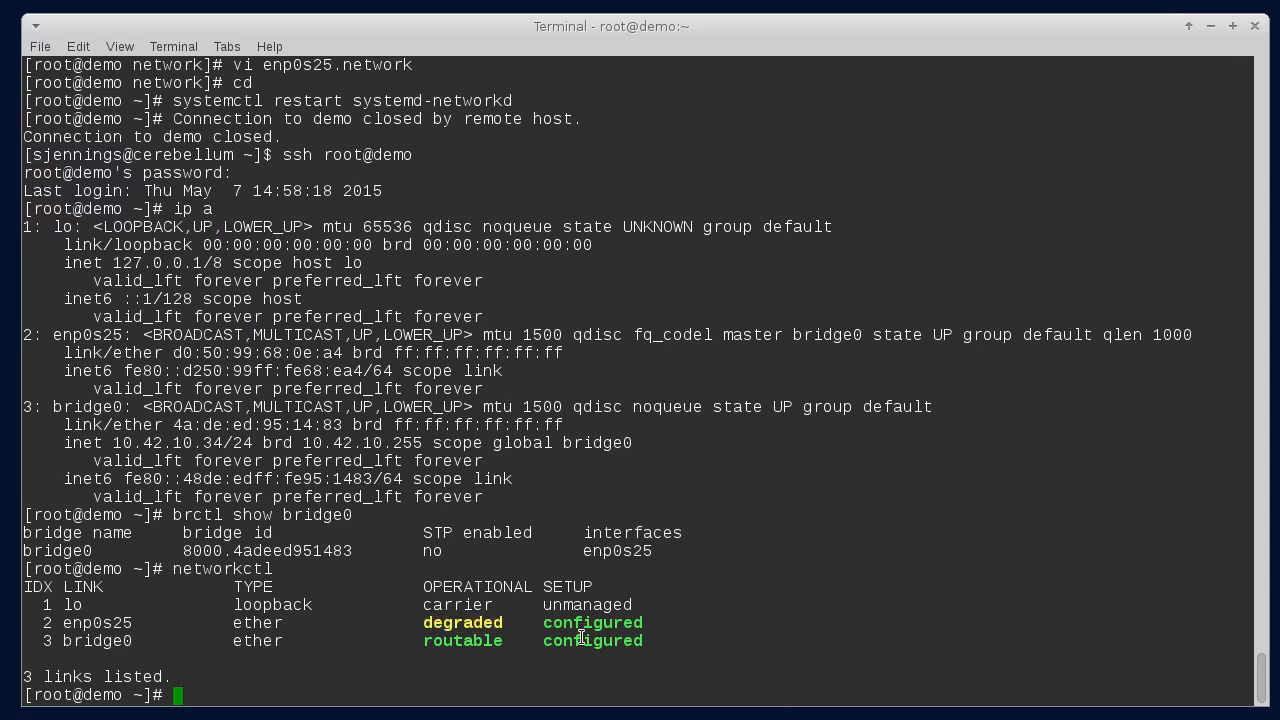
mouse_move(120, 616)
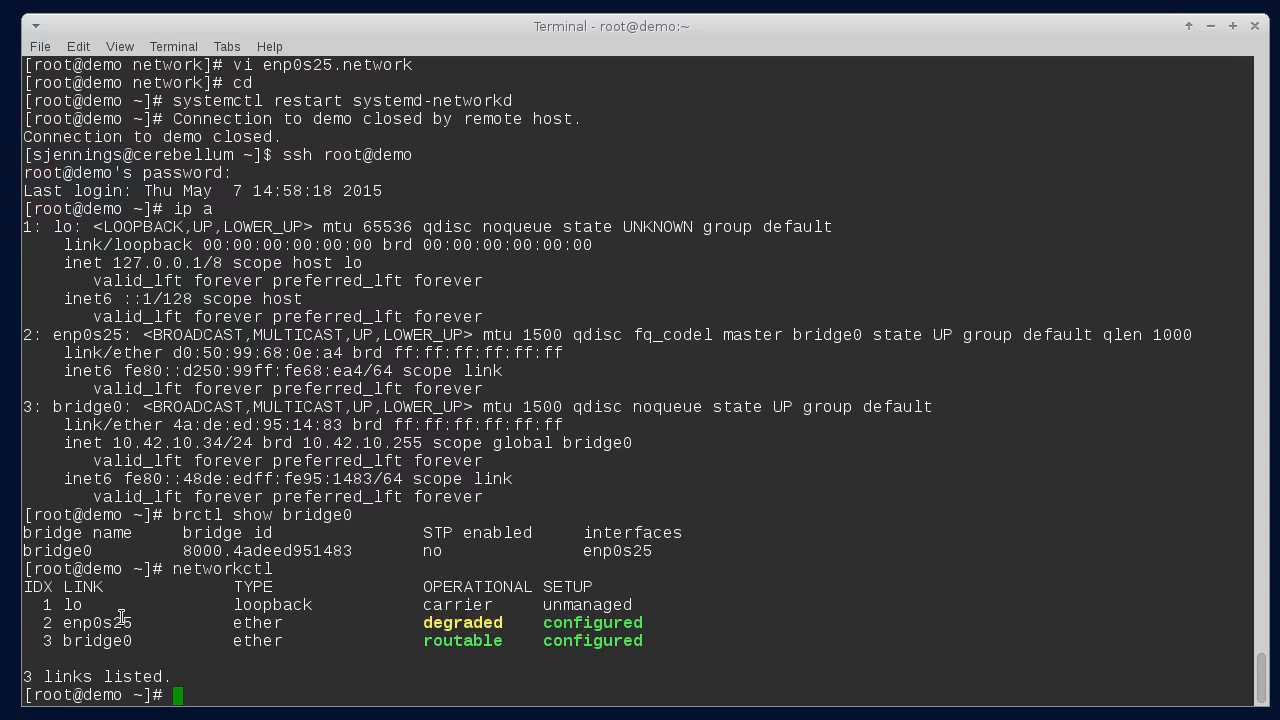
double_click(96, 622)
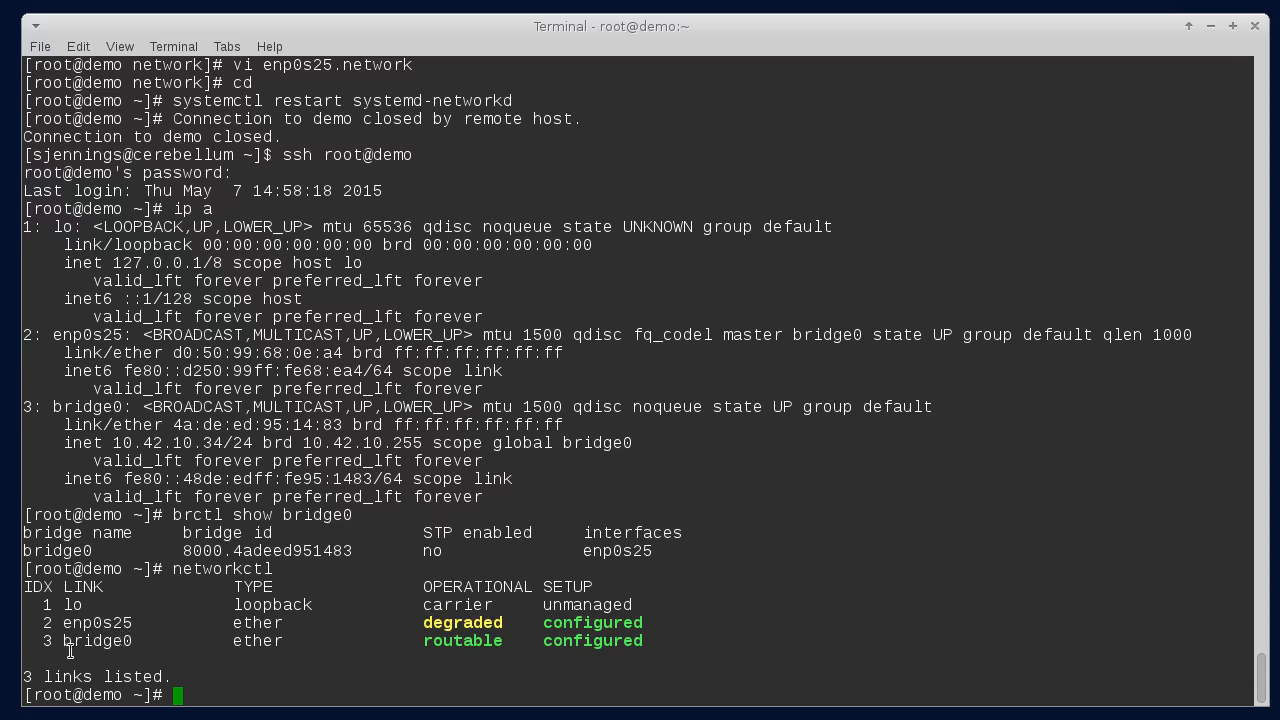
mouse_move(588, 644)
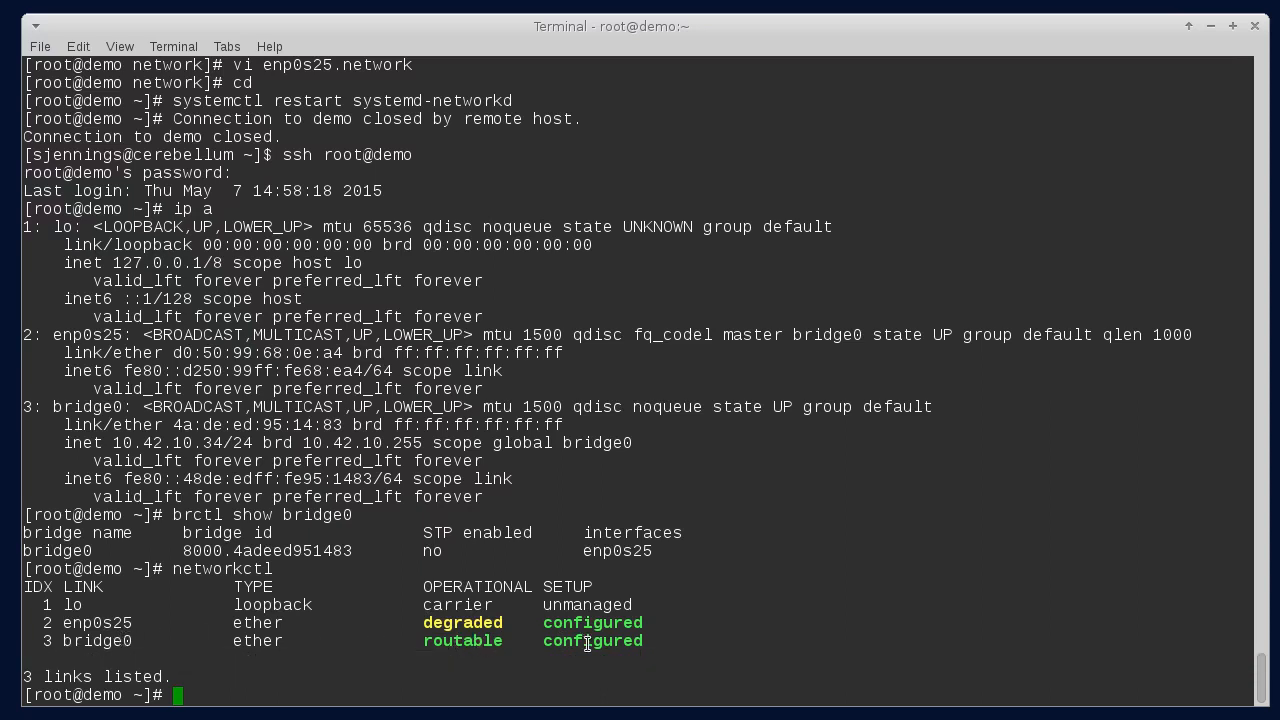
type("ping google.com")
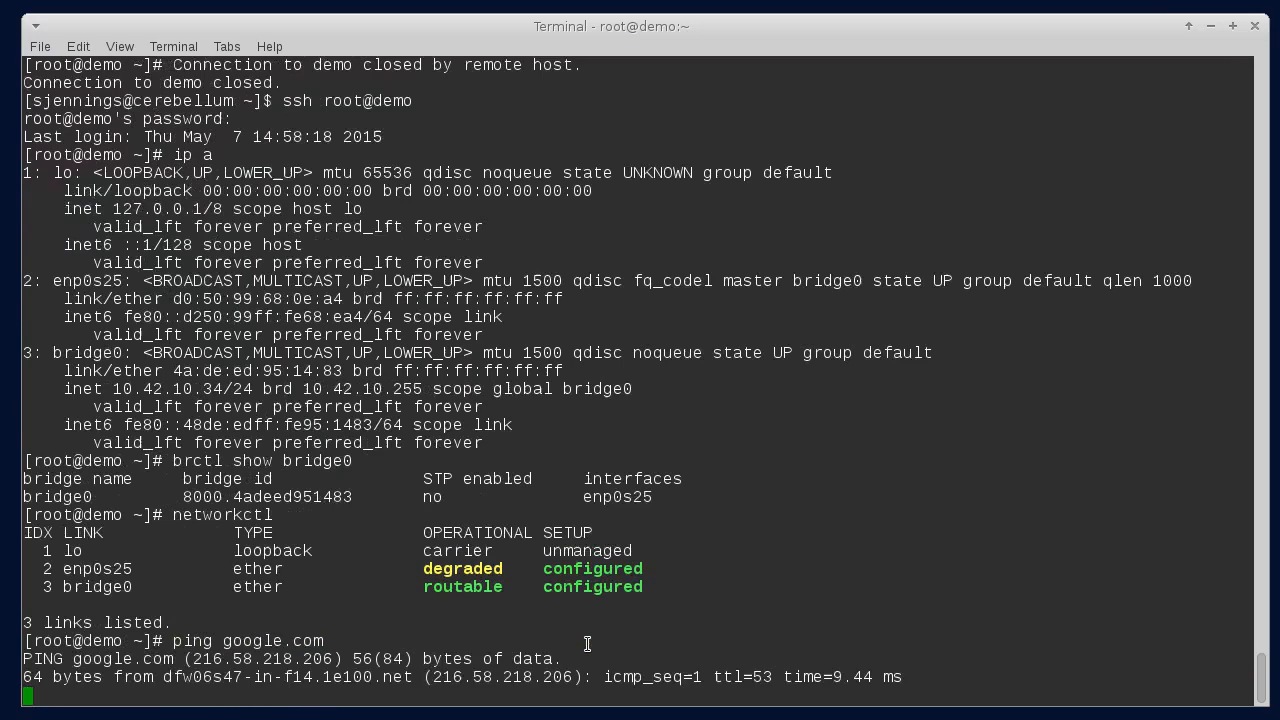